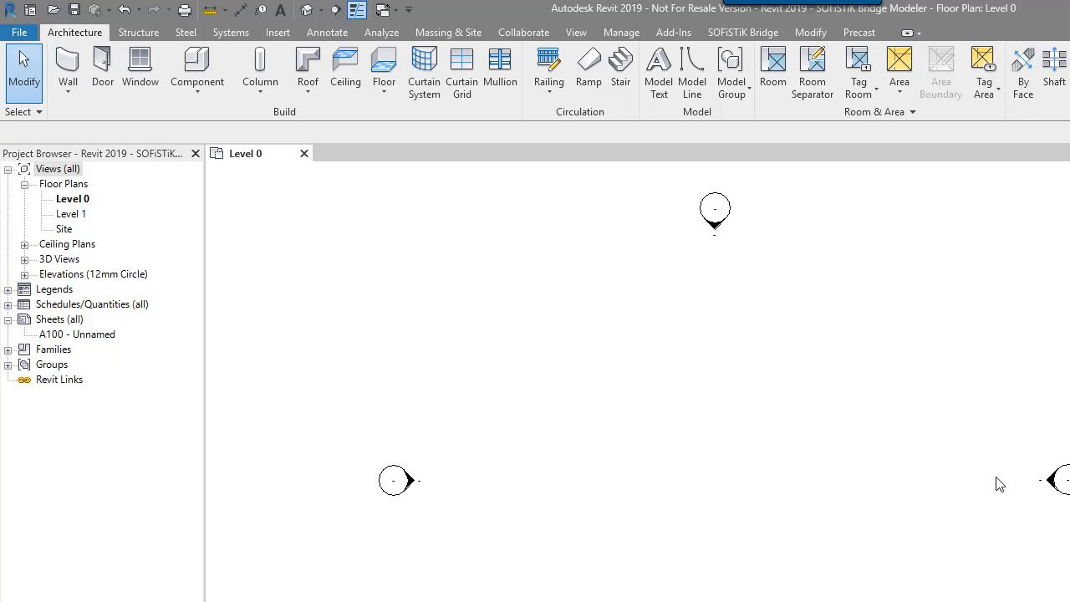
{"action": "mouse_move", "coordinate": [754, 172]}
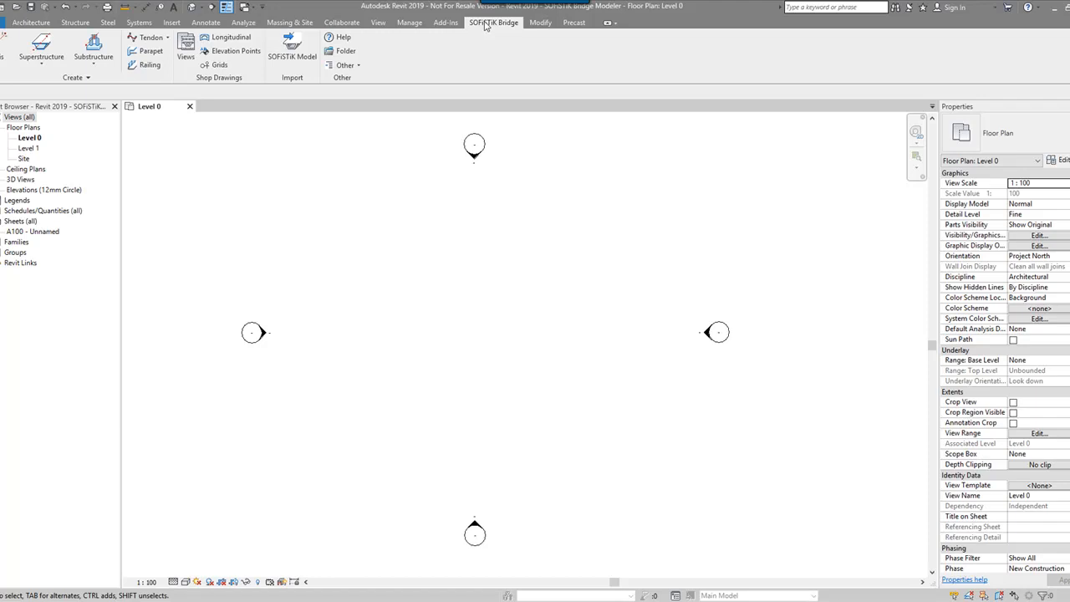
{"action": "mouse_move", "coordinate": [606, 295]}
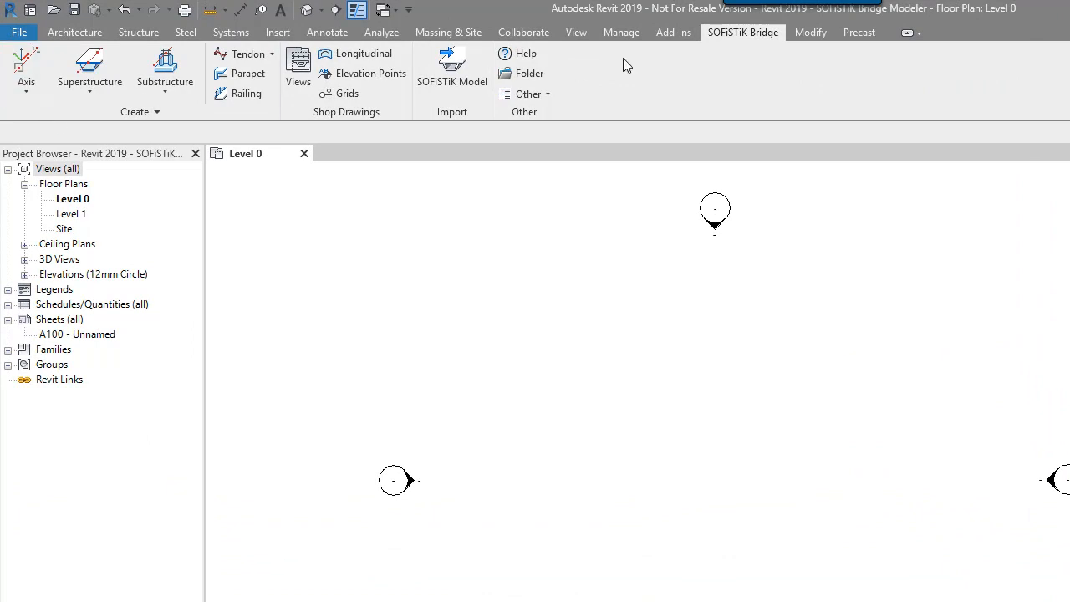
Open the SOFiSTiK axis definition, review Line, Clothoid and Arc rows, and set Line length 25000
{"action": "left_click", "coordinate": [26, 71]}
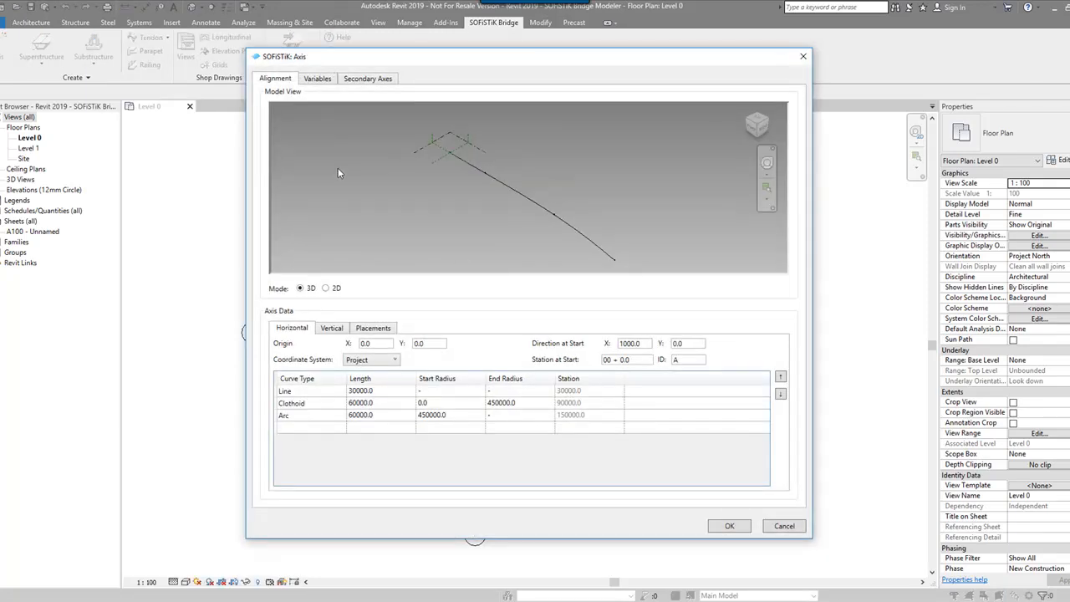
{"action": "mouse_move", "coordinate": [481, 207]}
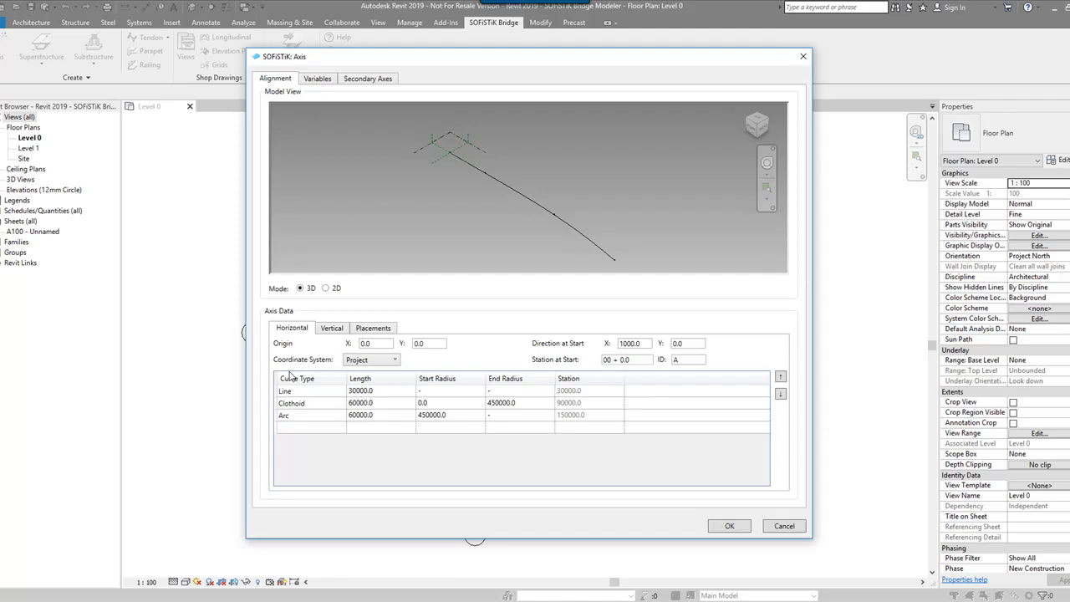
{"action": "left_click", "coordinate": [292, 403]}
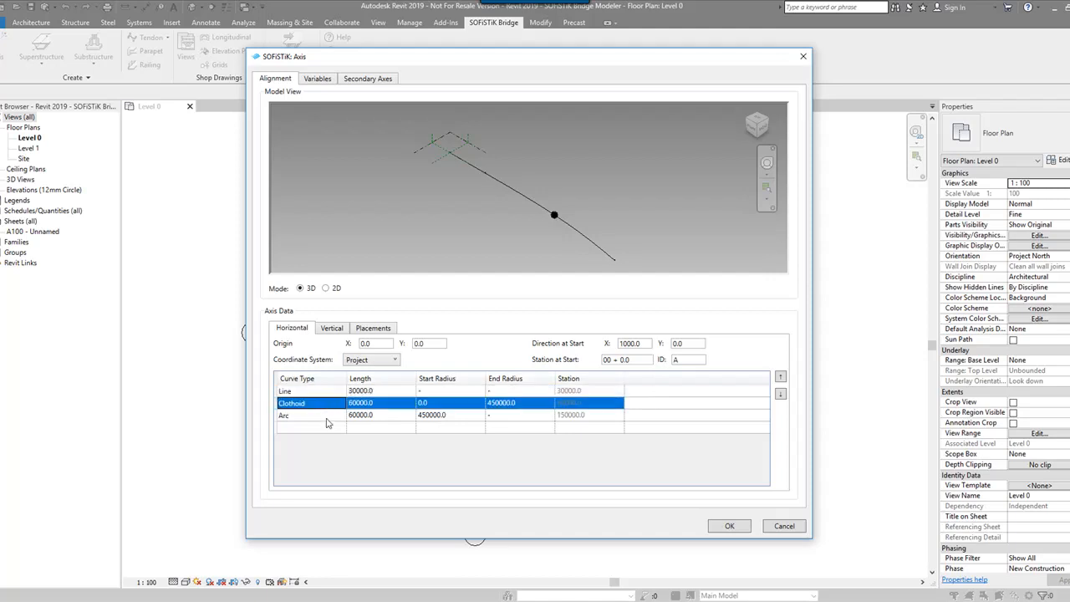
{"action": "left_click", "coordinate": [283, 414]}
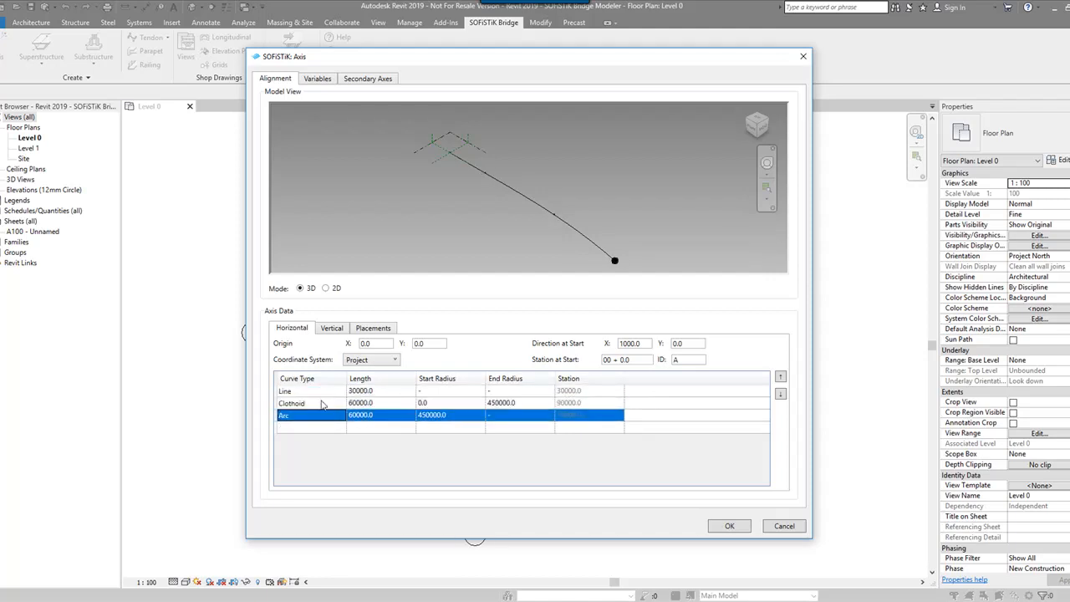
{"action": "left_click", "coordinate": [285, 391]}
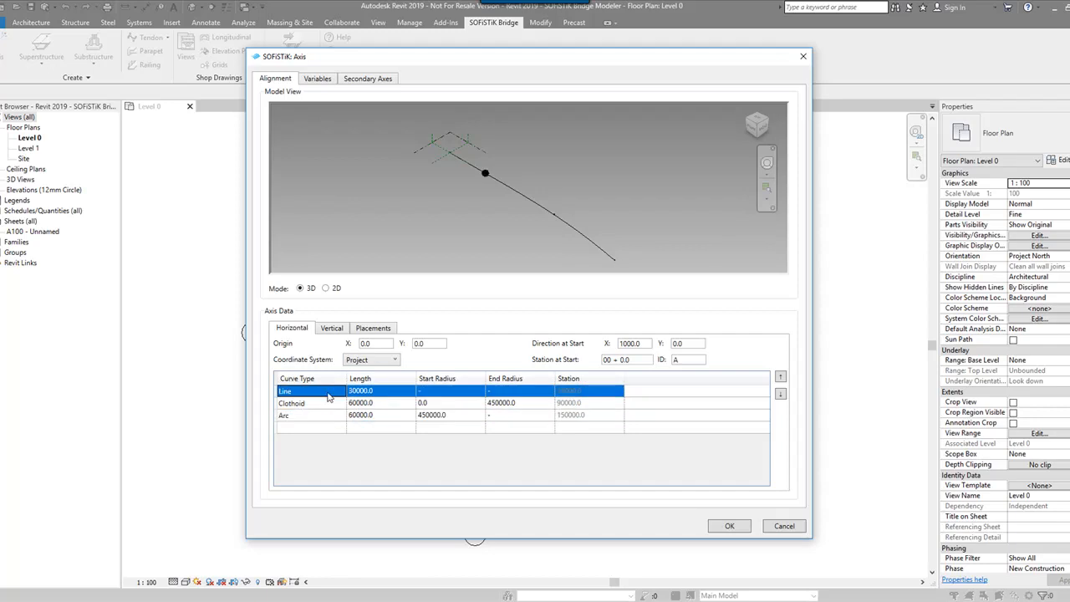
{"action": "mouse_move", "coordinate": [311, 398]}
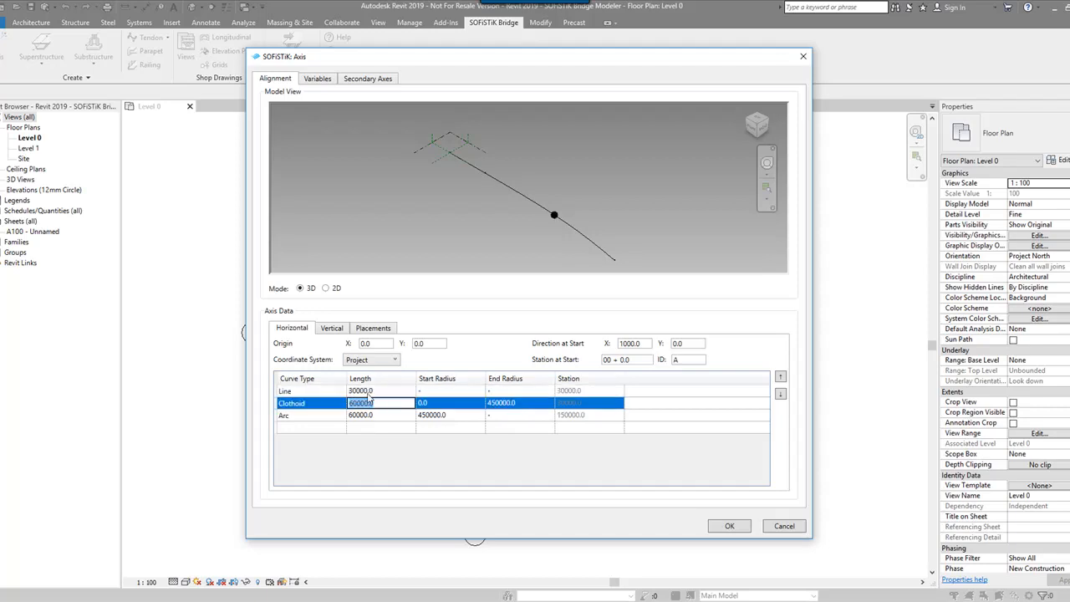
{"action": "type", "text": "25000"}
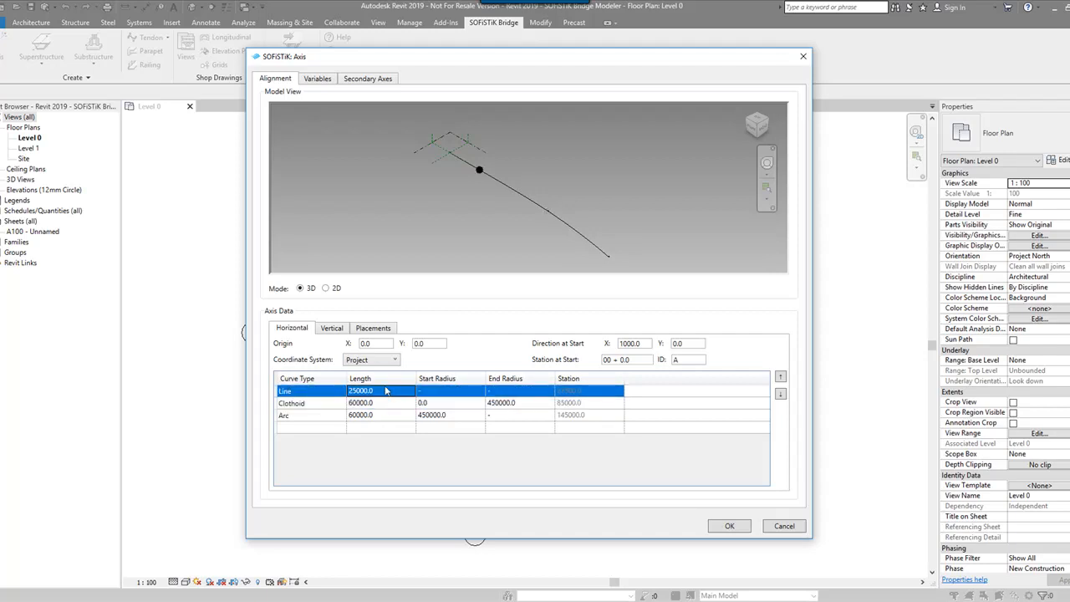
{"action": "left_click", "coordinate": [331, 327]}
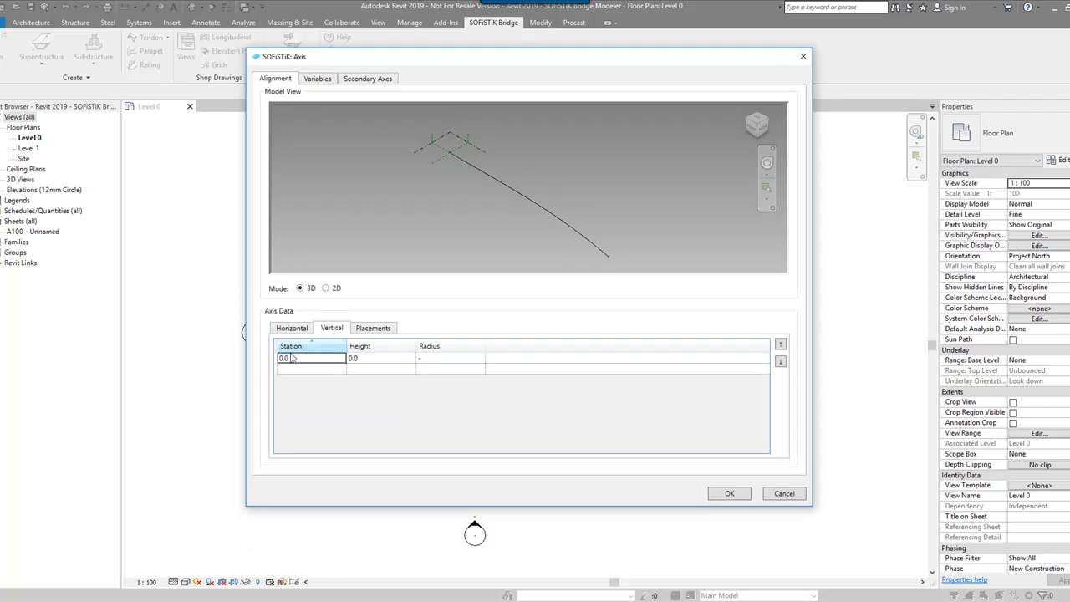
{"action": "left_click", "coordinate": [353, 358]}
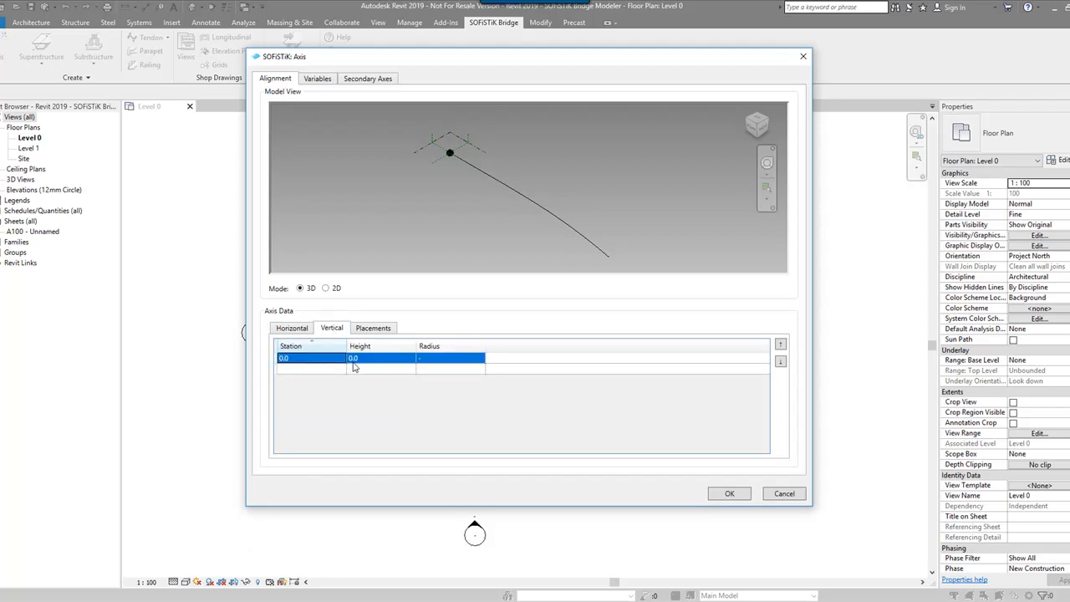
{"action": "left_click", "coordinate": [373, 327]}
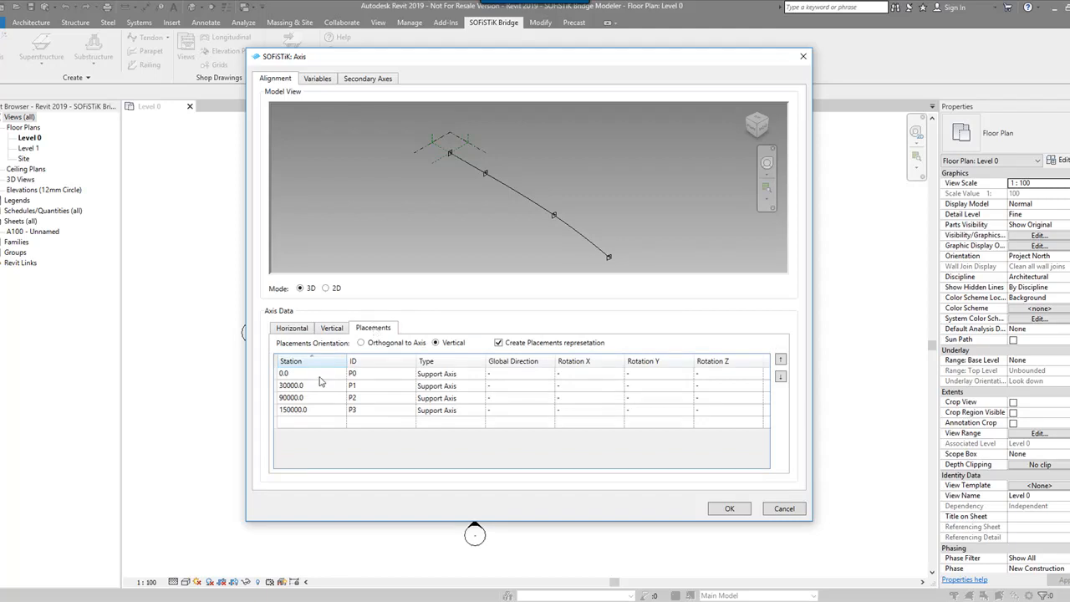
{"action": "left_click", "coordinate": [313, 397]}
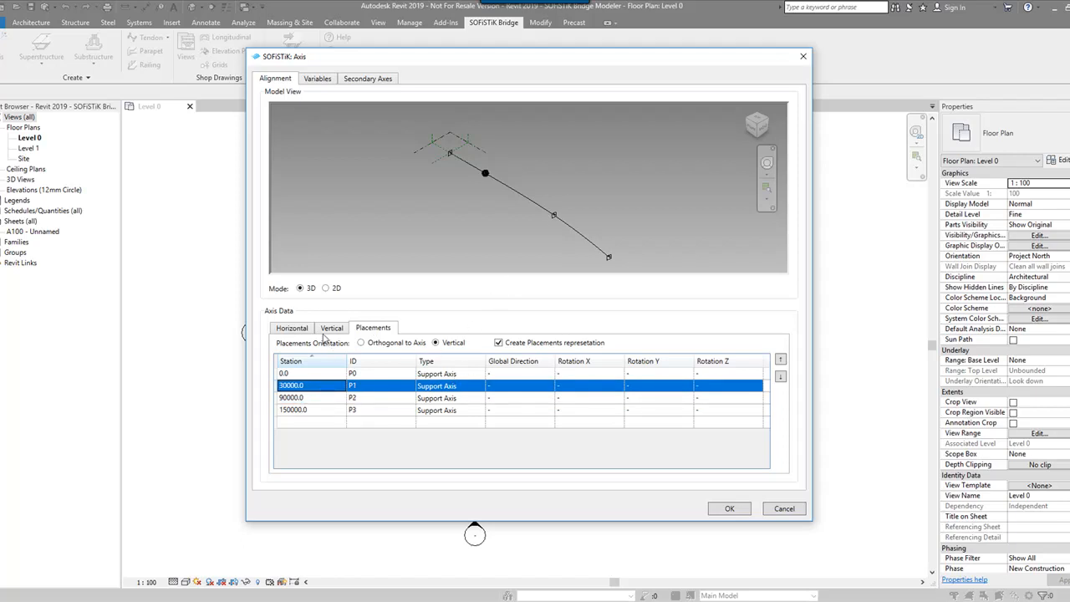
{"action": "left_click", "coordinate": [292, 327]}
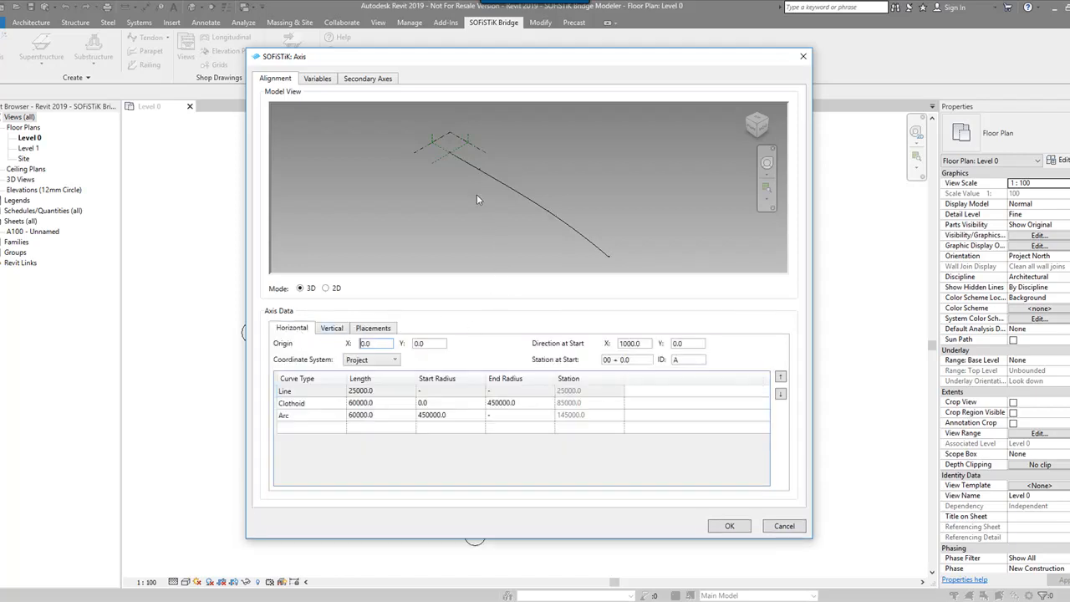
{"action": "mouse_move", "coordinate": [457, 191]}
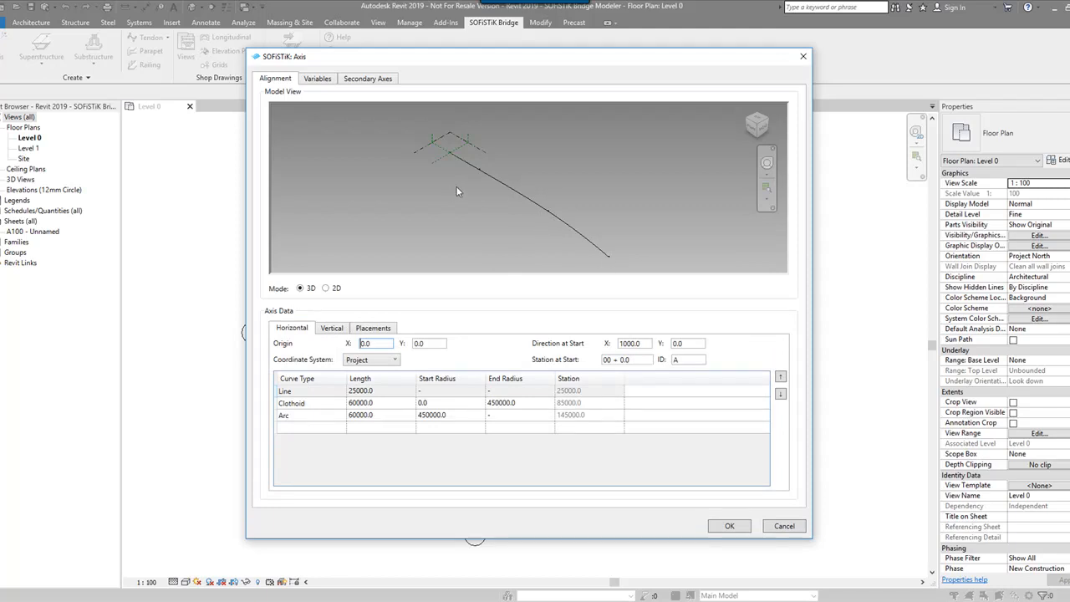
{"action": "mouse_move", "coordinate": [342, 90]}
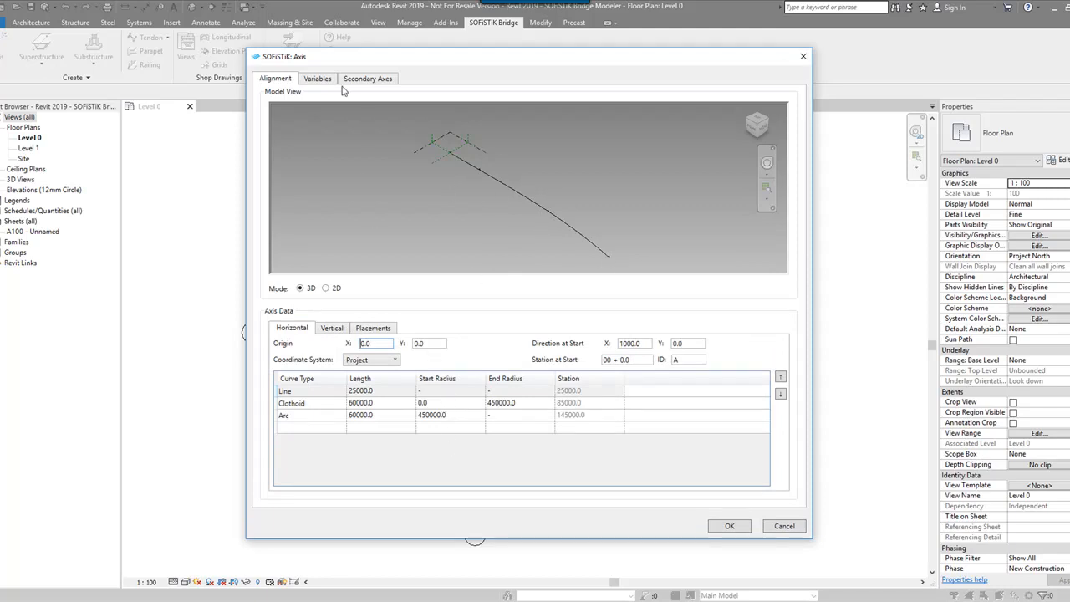
{"action": "left_click", "coordinate": [318, 78]}
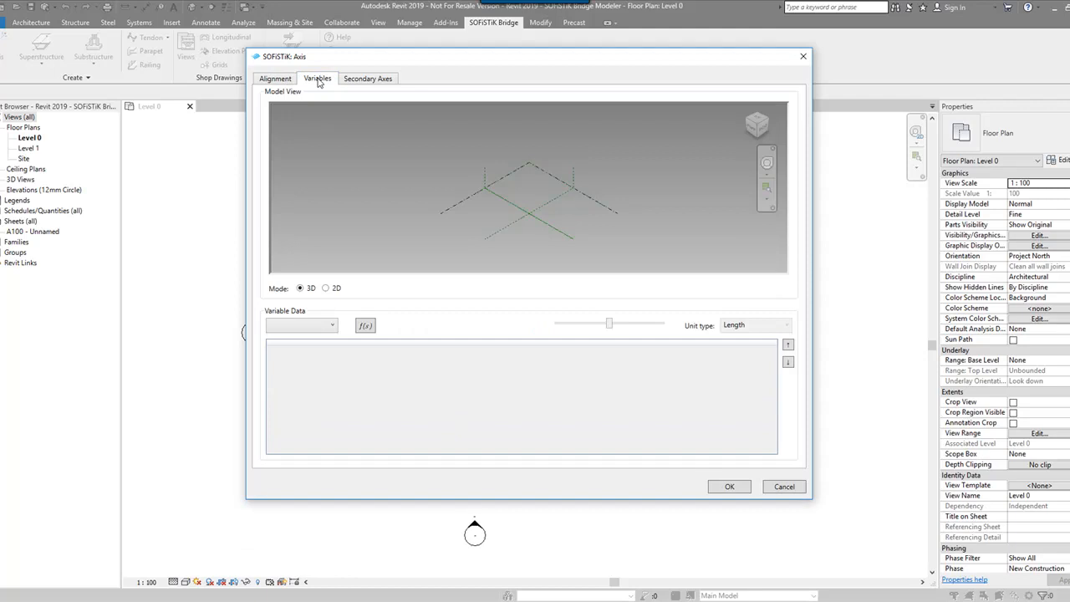
{"action": "left_click", "coordinate": [368, 77]}
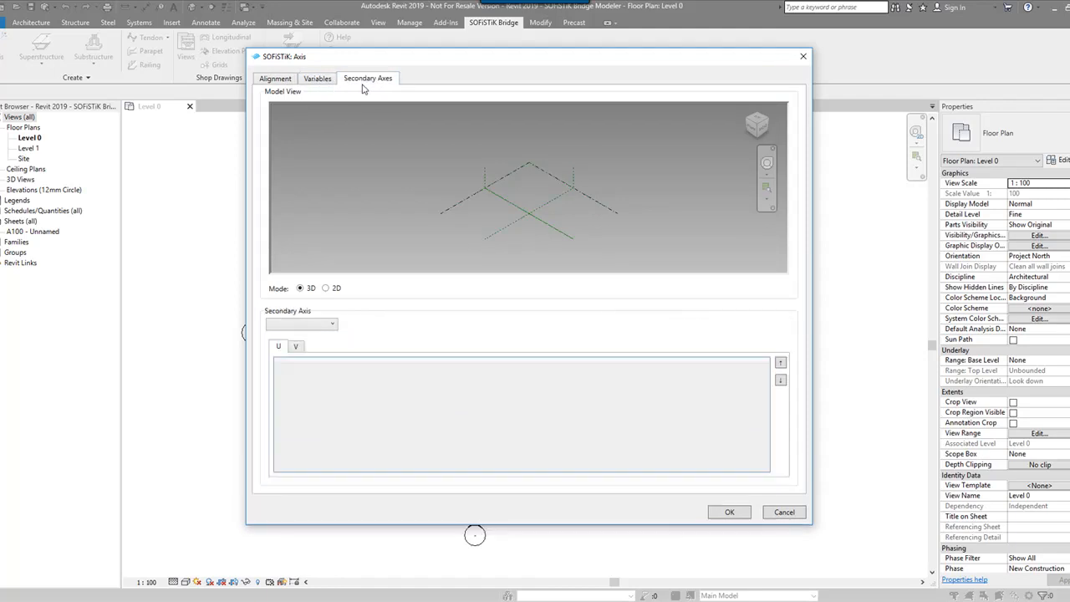
{"action": "mouse_move", "coordinate": [366, 88]}
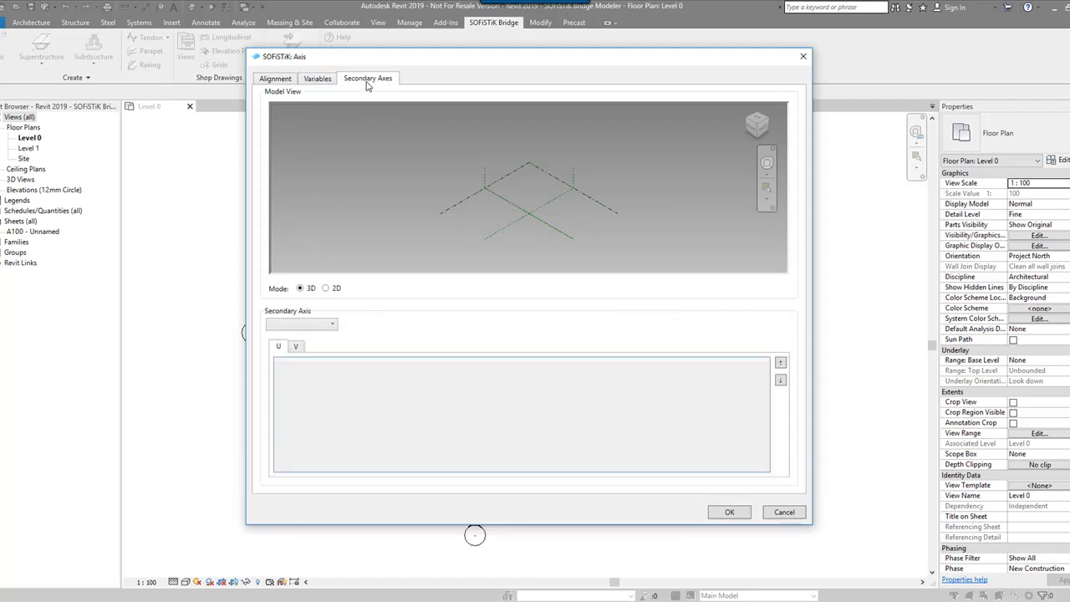
{"action": "left_click", "coordinate": [301, 324]}
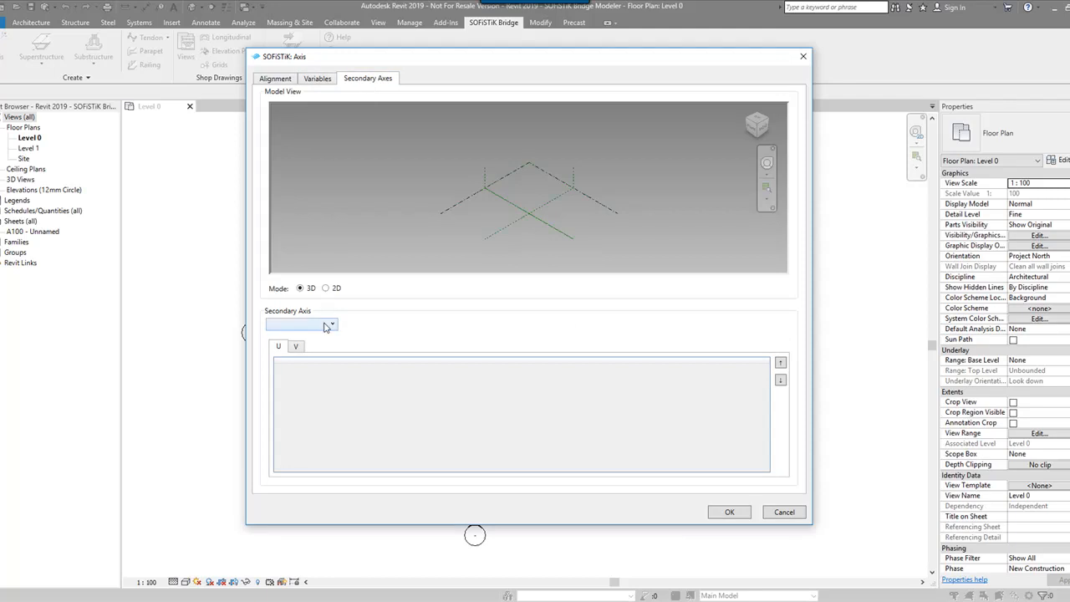
{"action": "left_click", "coordinate": [331, 325]}
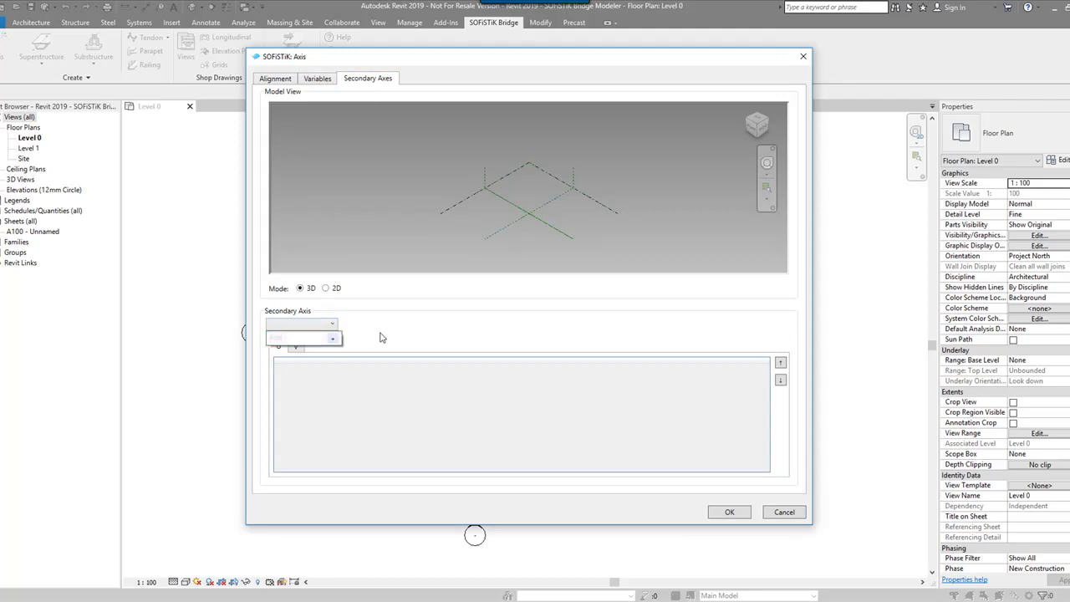
{"action": "left_click", "coordinate": [275, 78]}
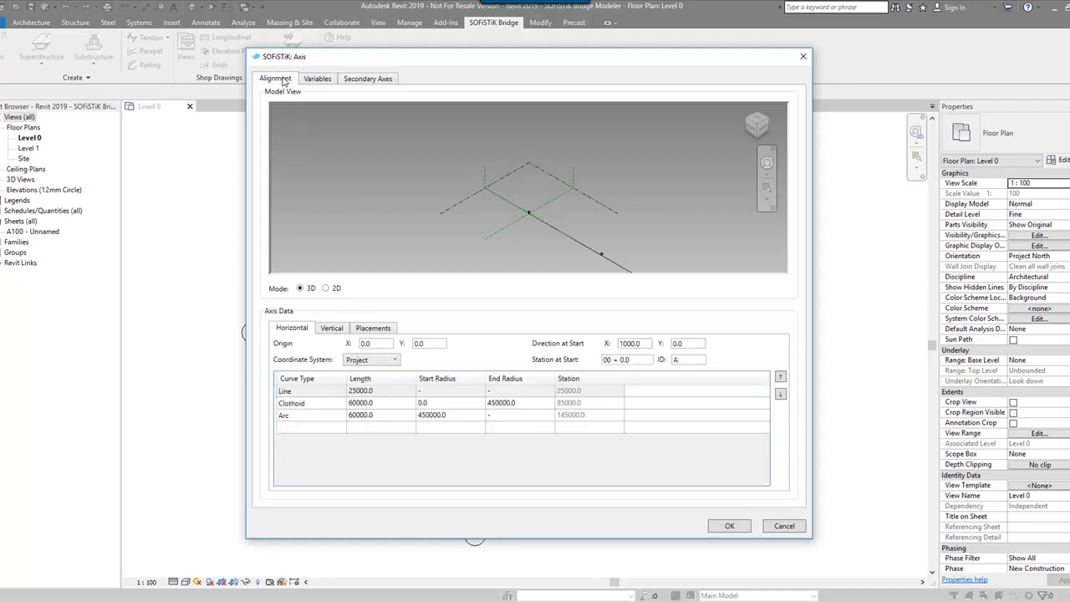
Confirm the axis, view it with four placements in {3D}, and start a superstructure
{"action": "left_click", "coordinate": [728, 526]}
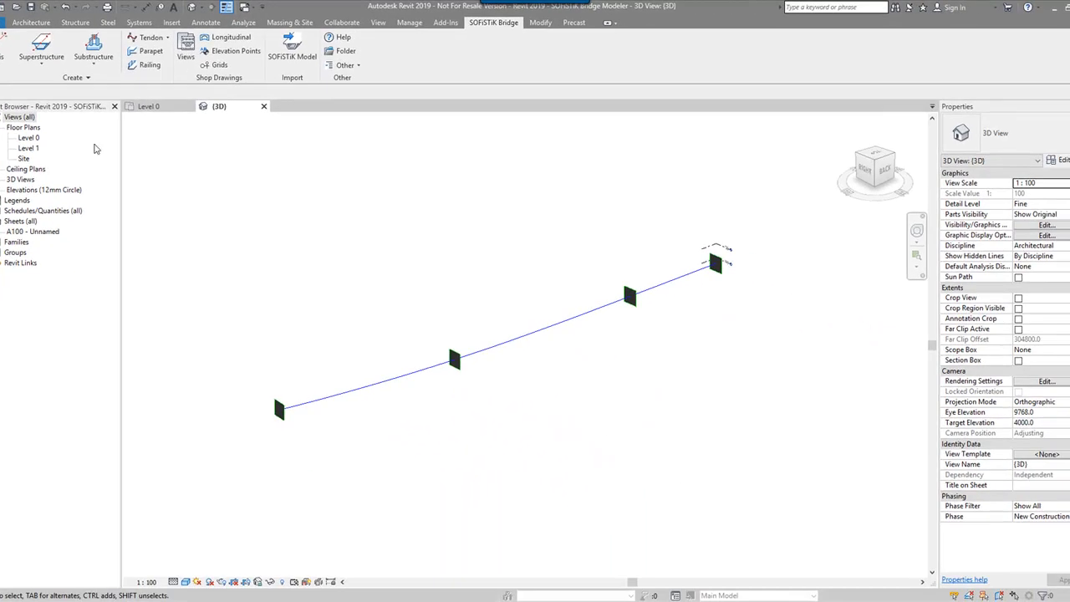
{"action": "left_click", "coordinate": [41, 46]}
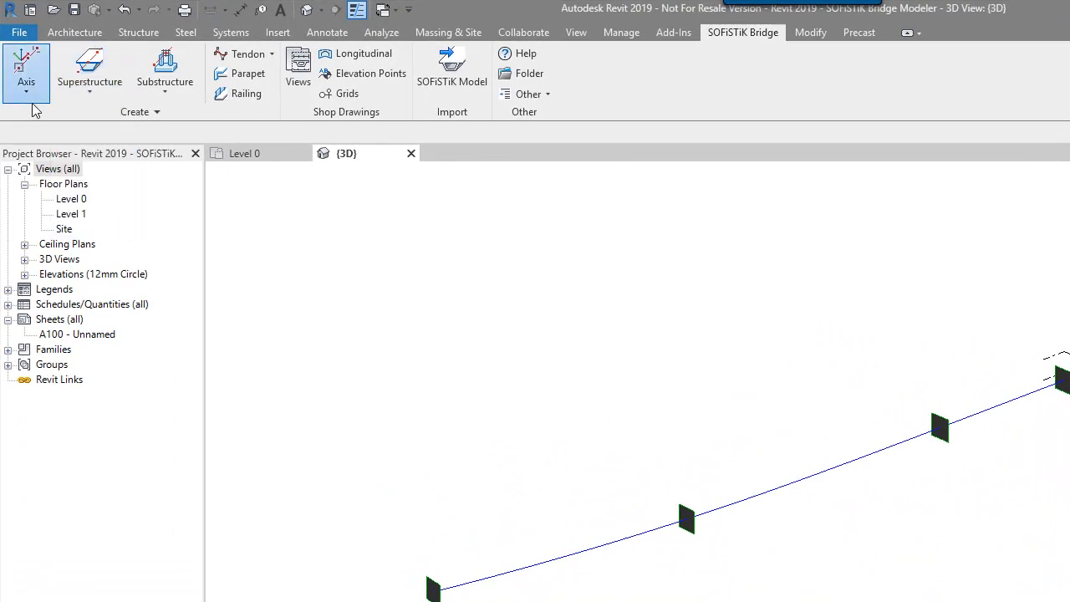
{"action": "left_click", "coordinate": [90, 71]}
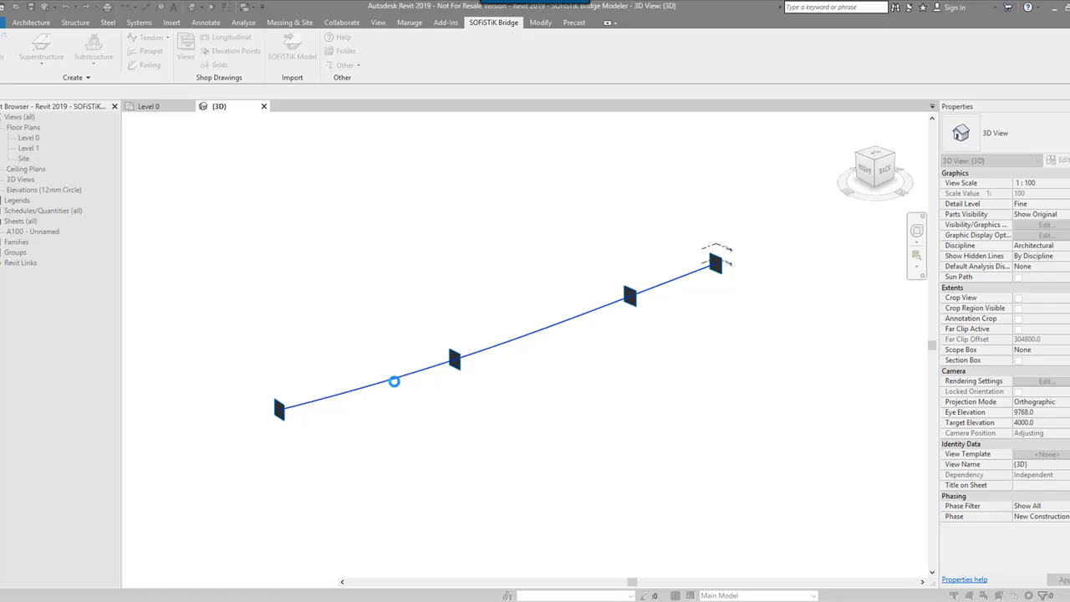
Pick the bridge axis and choose the SOFiSTiK_Profile_Hollow box section profile
{"action": "left_click", "coordinate": [41, 51]}
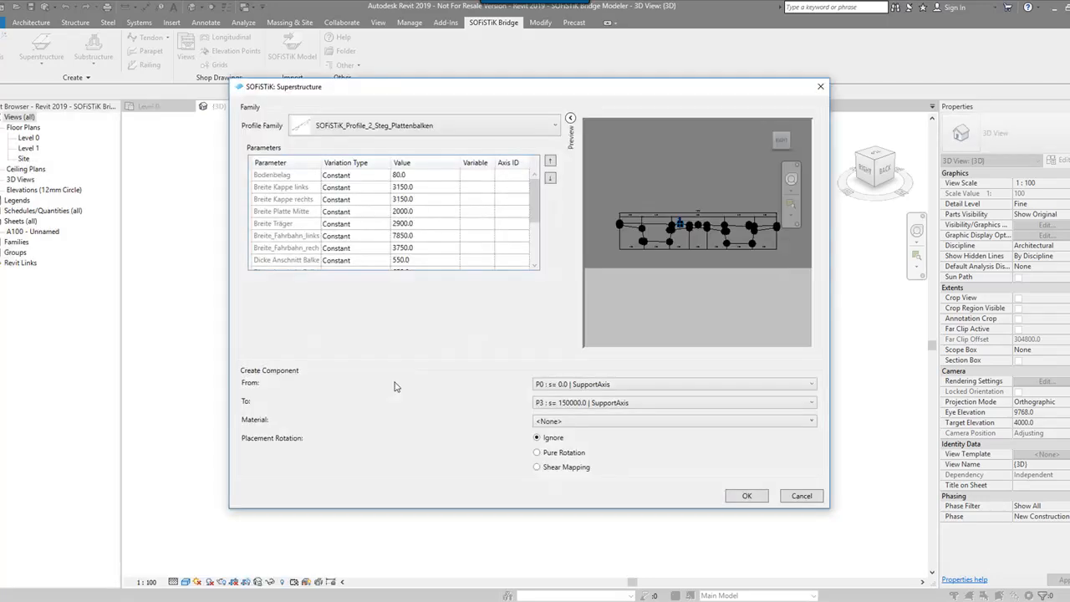
{"action": "left_click_drag", "start_coordinate": [284, 86], "coordinate": [234, 163]}
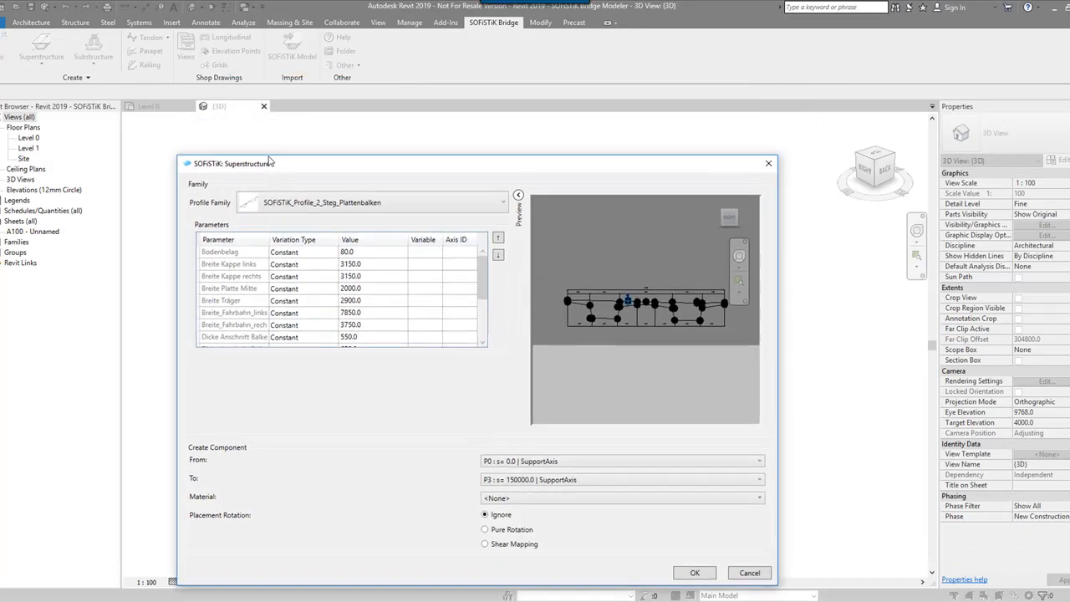
{"action": "left_click_drag", "start_coordinate": [234, 163], "coordinate": [216, 131]}
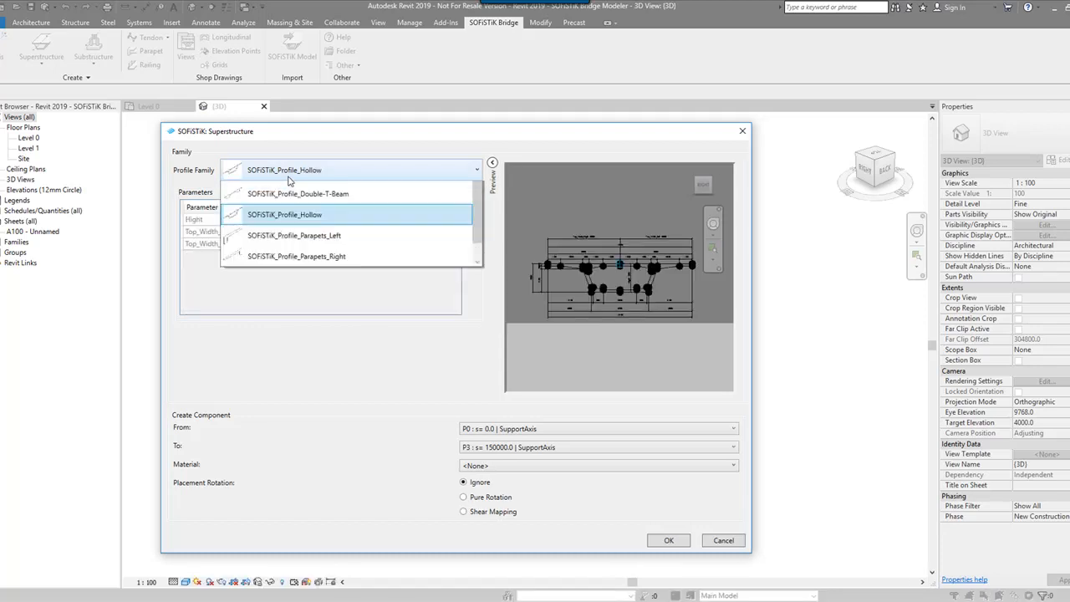
{"action": "left_click", "coordinate": [284, 214]}
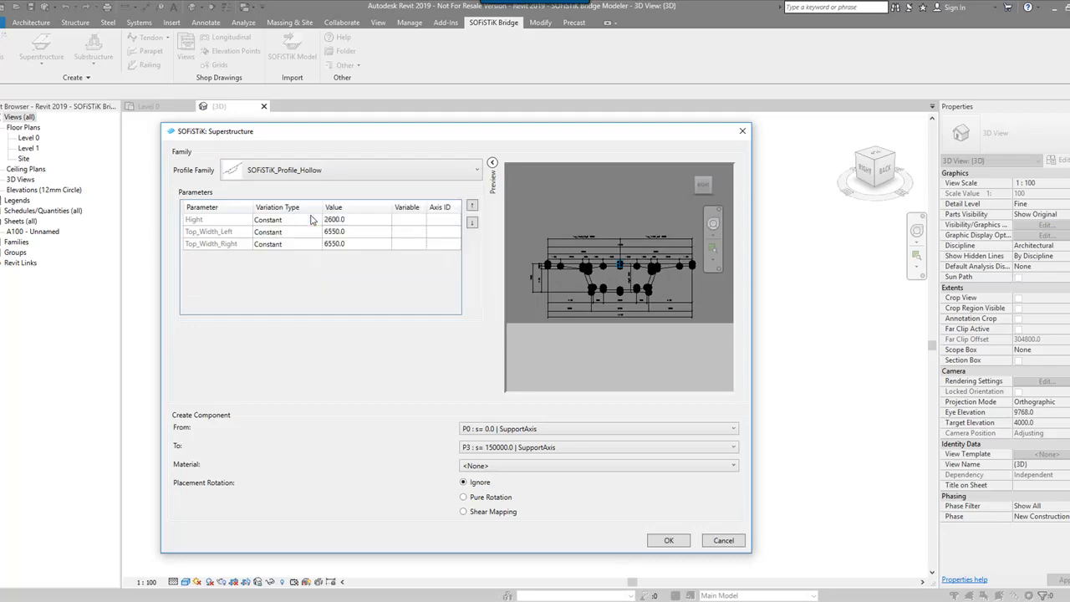
{"action": "mouse_move", "coordinate": [623, 287]}
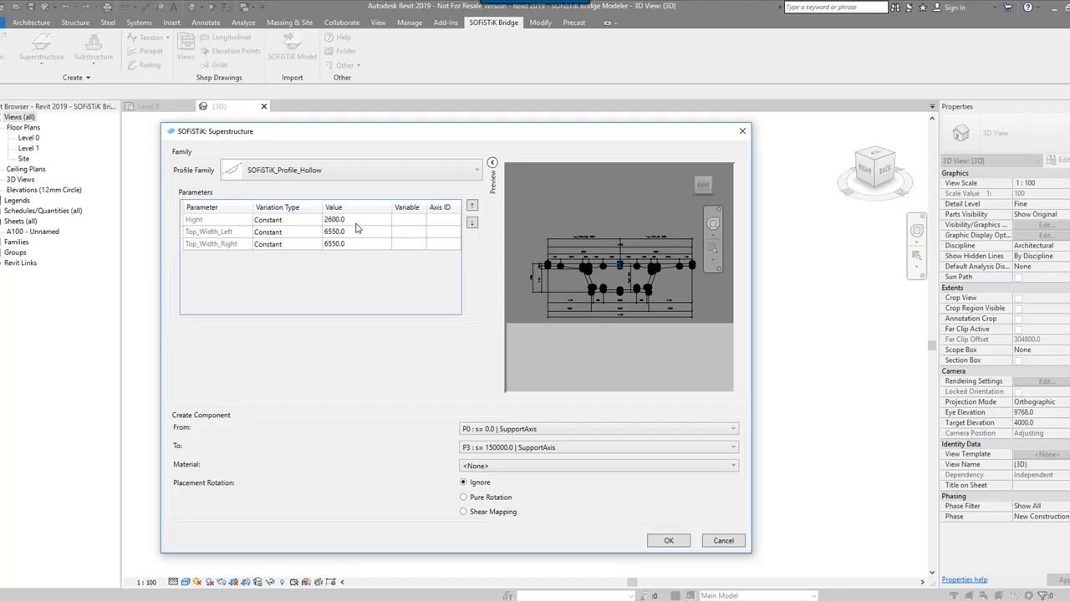
{"action": "left_click", "coordinate": [356, 219]}
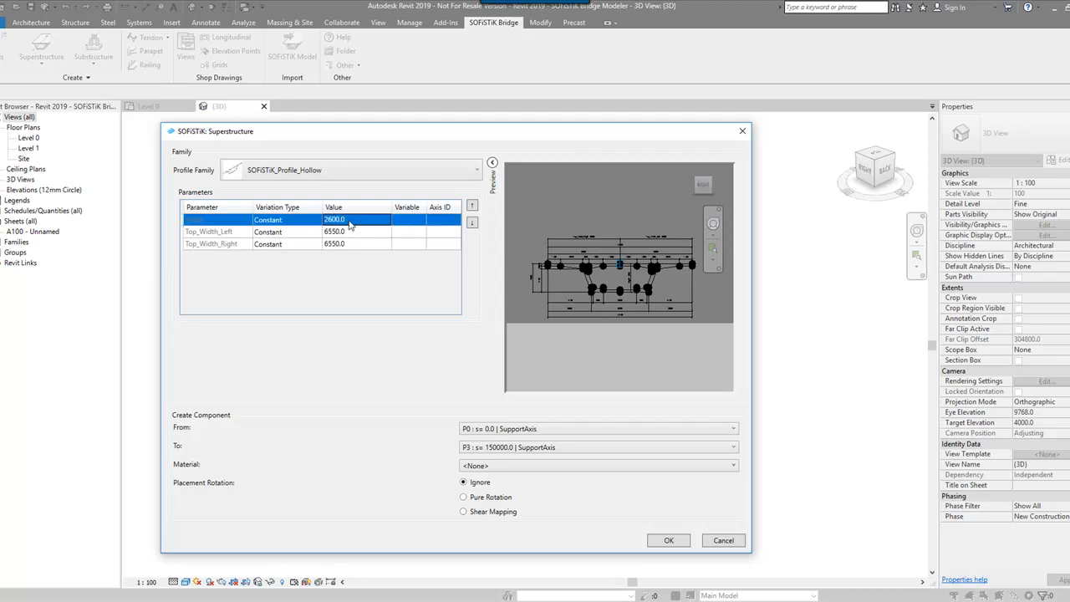
Keep the girder spanning P0 to P3 and set material Concrete, Cast-in-Place - C15
{"action": "left_click", "coordinate": [326, 243]}
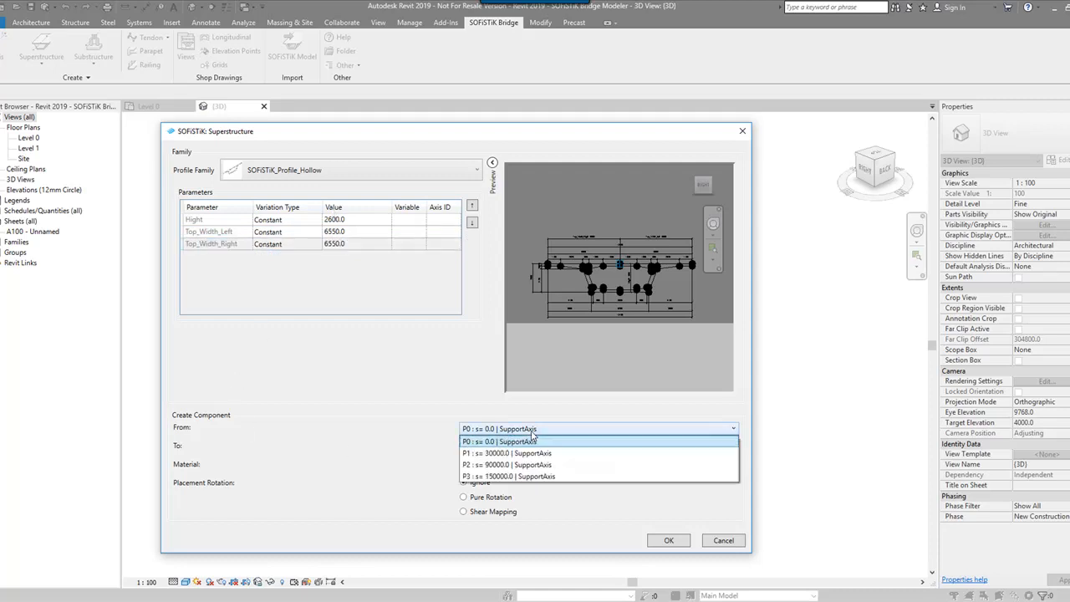
{"action": "left_click", "coordinate": [507, 475]}
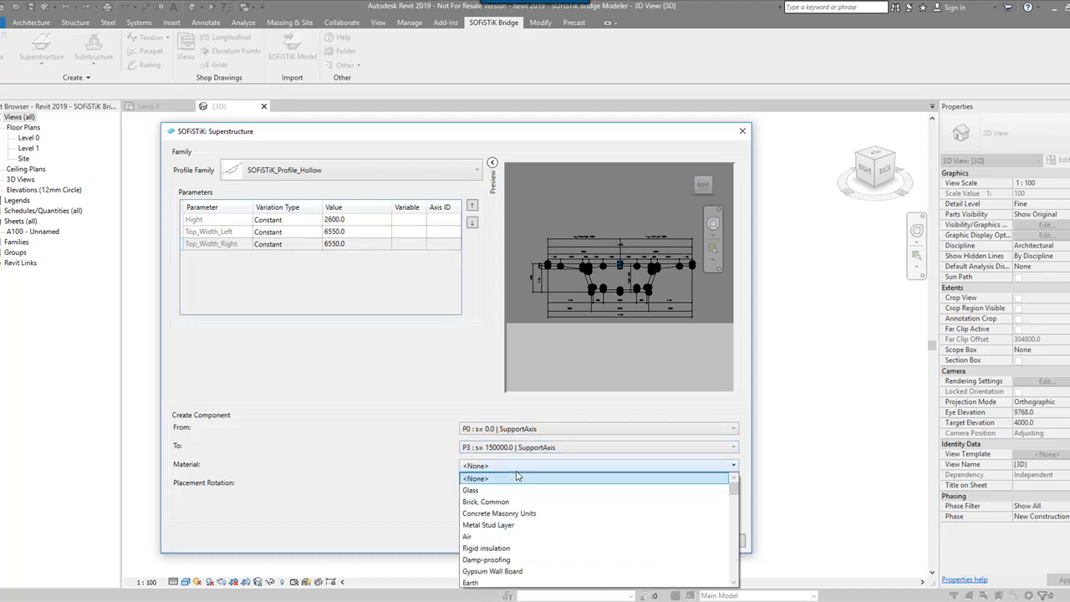
{"action": "scroll", "scroll_direction": "down", "scroll_amount": 3}
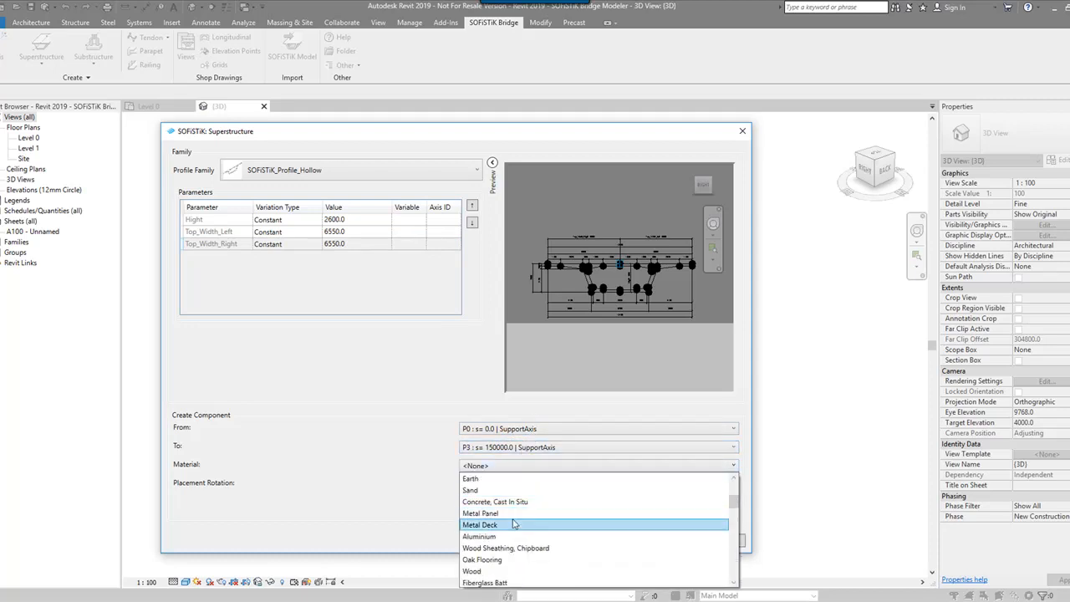
{"action": "scroll", "scroll_direction": "down", "scroll_amount": 3}
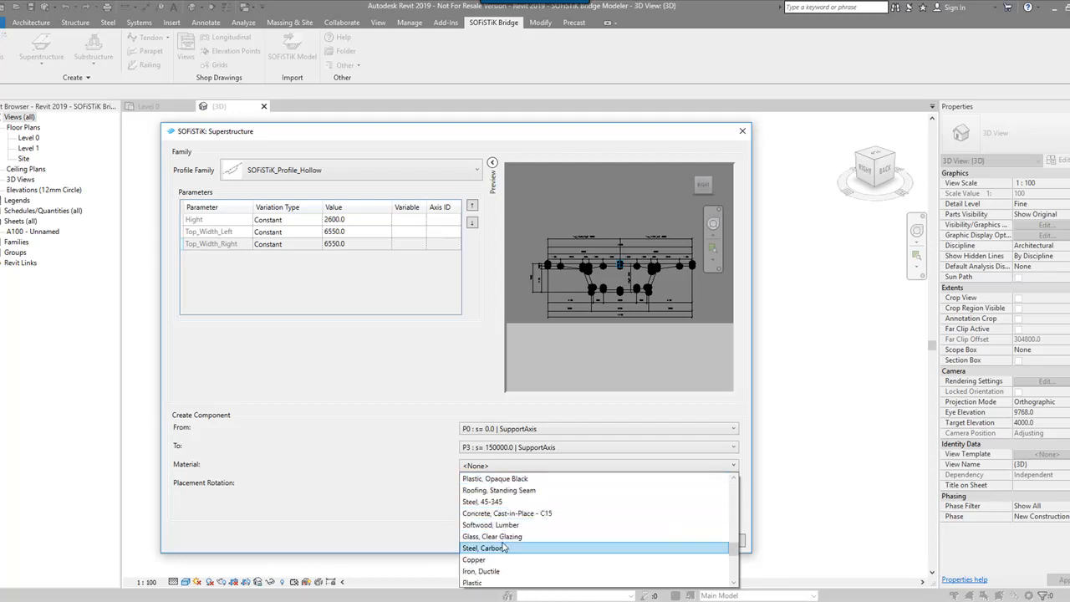
{"action": "left_click", "coordinate": [507, 512]}
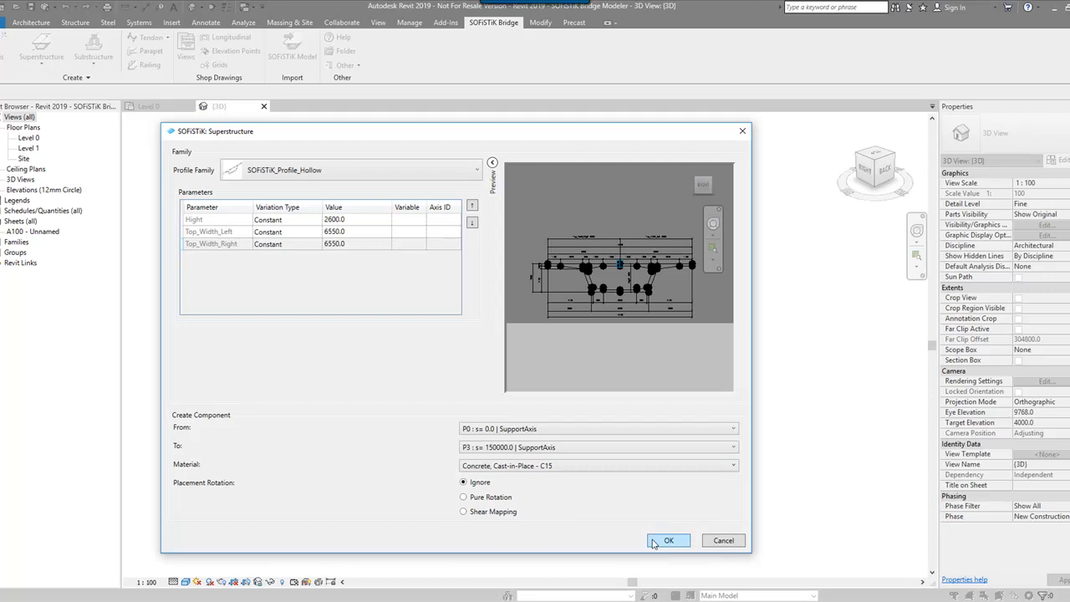
Create the hollow box girder from P0 to P3 and orbit the 3D view to inspect it
{"action": "left_click", "coordinate": [668, 540]}
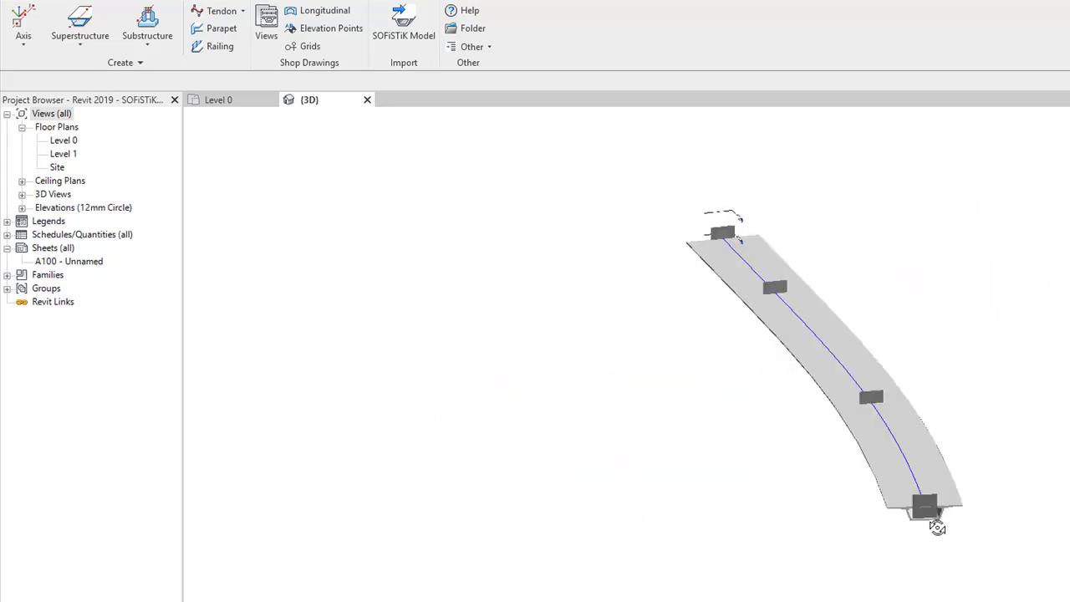
{"action": "left_click_drag", "start_coordinate": [936, 527], "coordinate": [766, 505]}
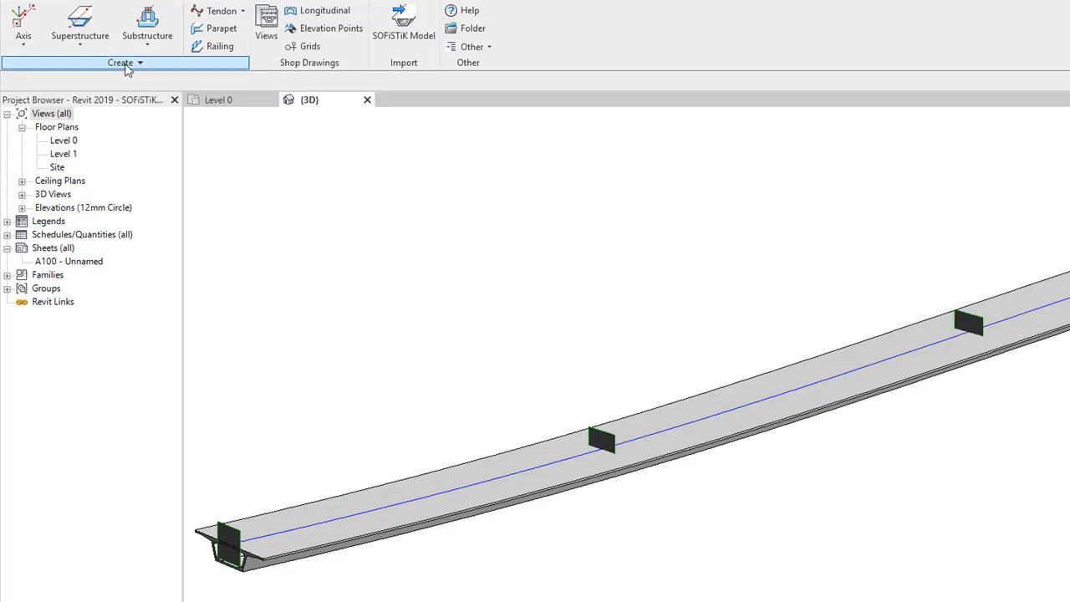
{"action": "left_click", "coordinate": [147, 25]}
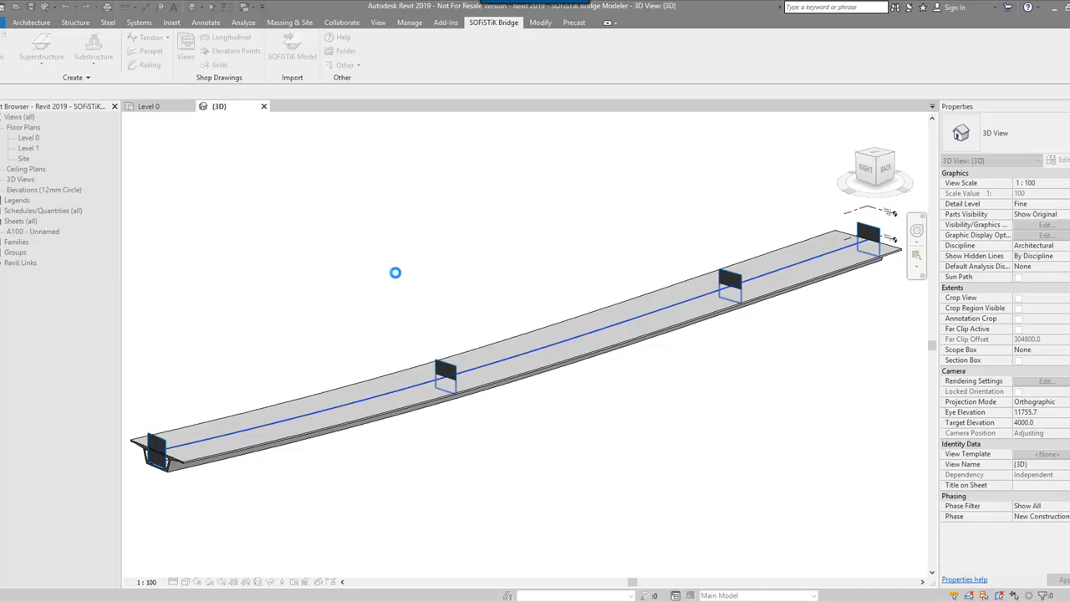
Choose the SOFiSTiK_Generic_Pier-03 family and untick placements P0 and P3
{"action": "left_click", "coordinate": [93, 53]}
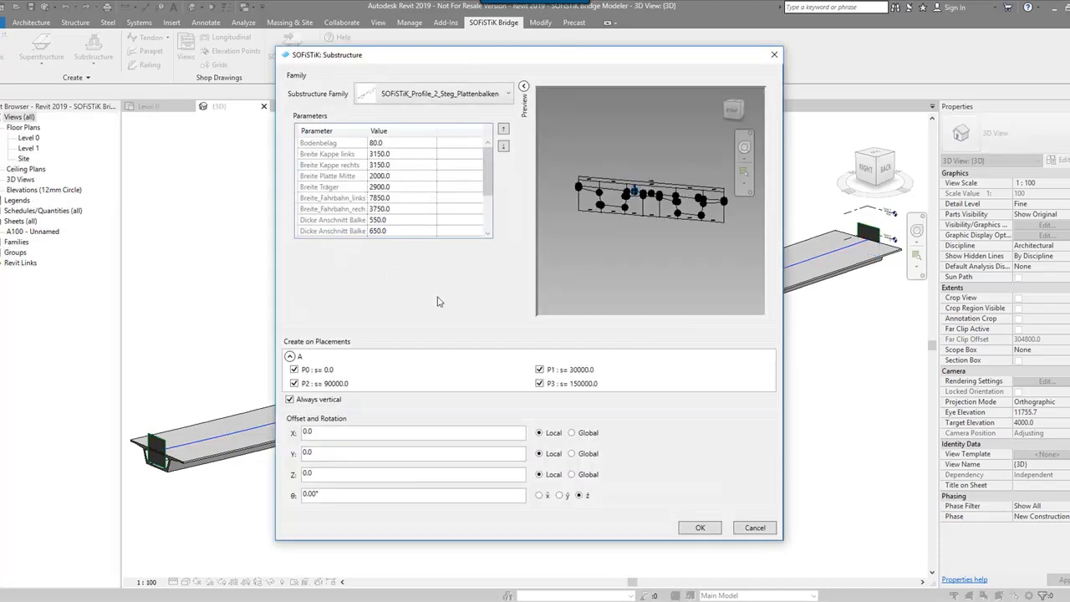
{"action": "mouse_move", "coordinate": [300, 81]}
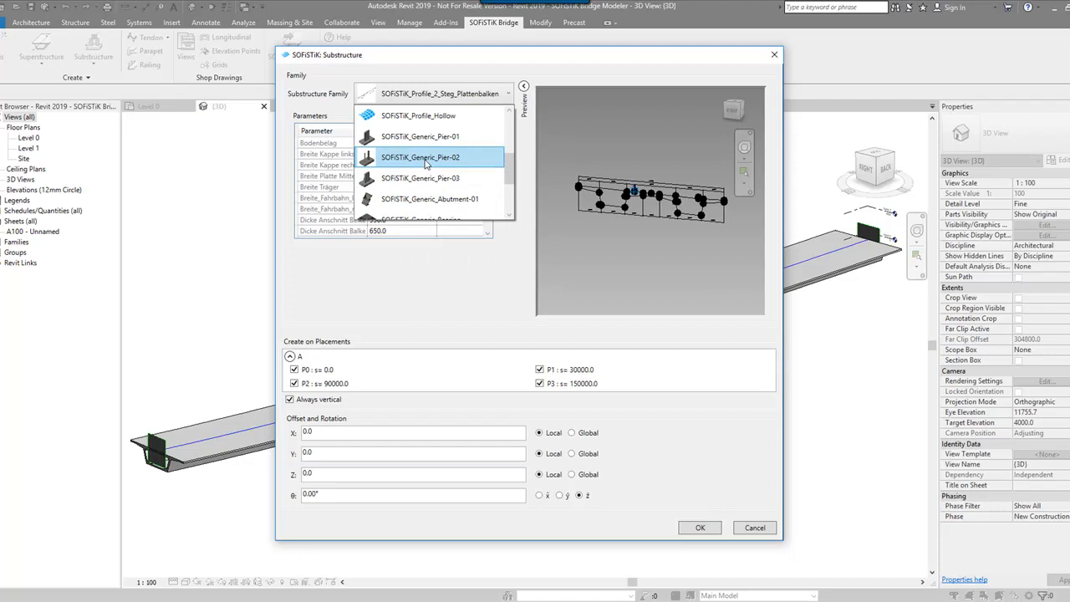
{"action": "left_click", "coordinate": [420, 157]}
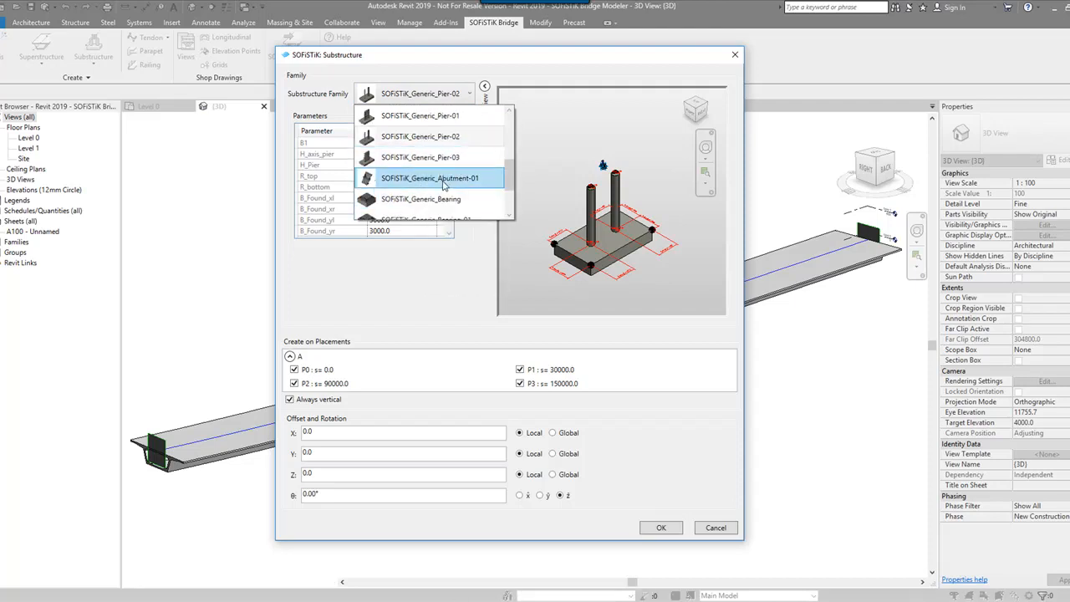
{"action": "left_click", "coordinate": [430, 178]}
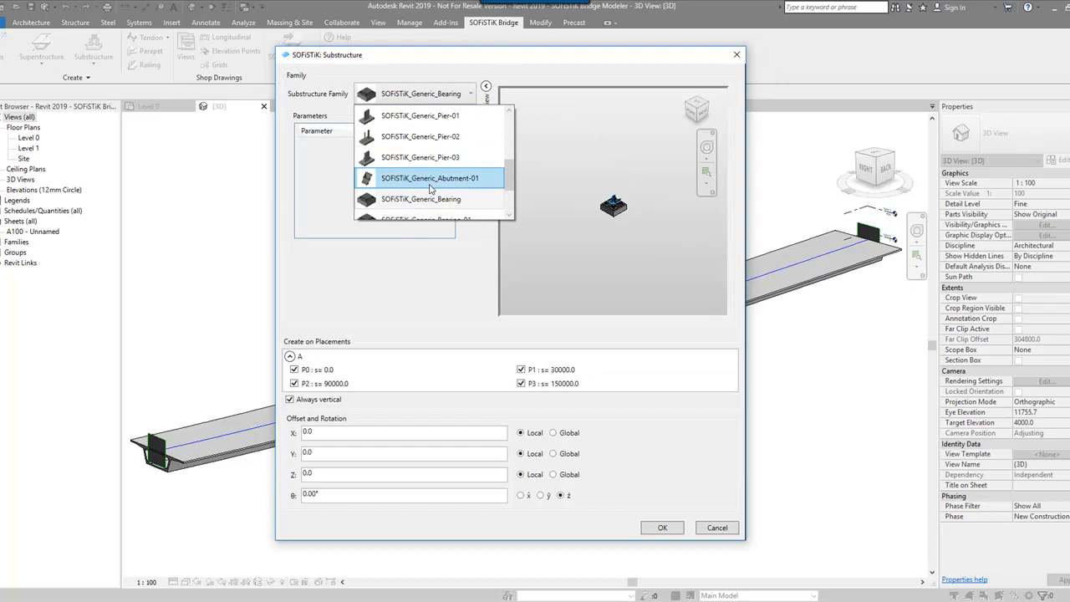
{"action": "left_click", "coordinate": [421, 157]}
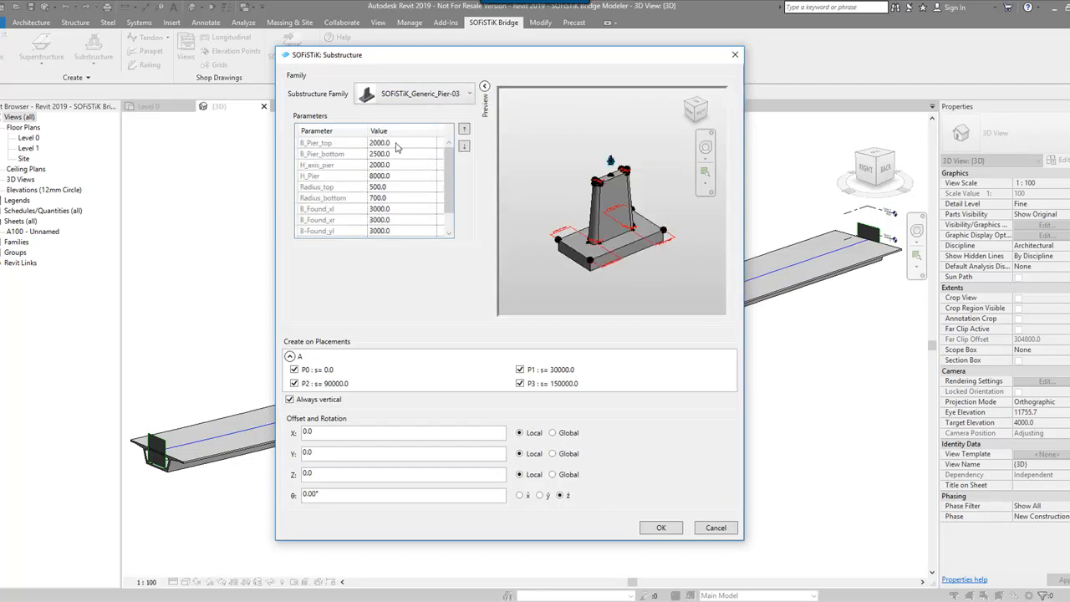
{"action": "left_click", "coordinate": [401, 143]}
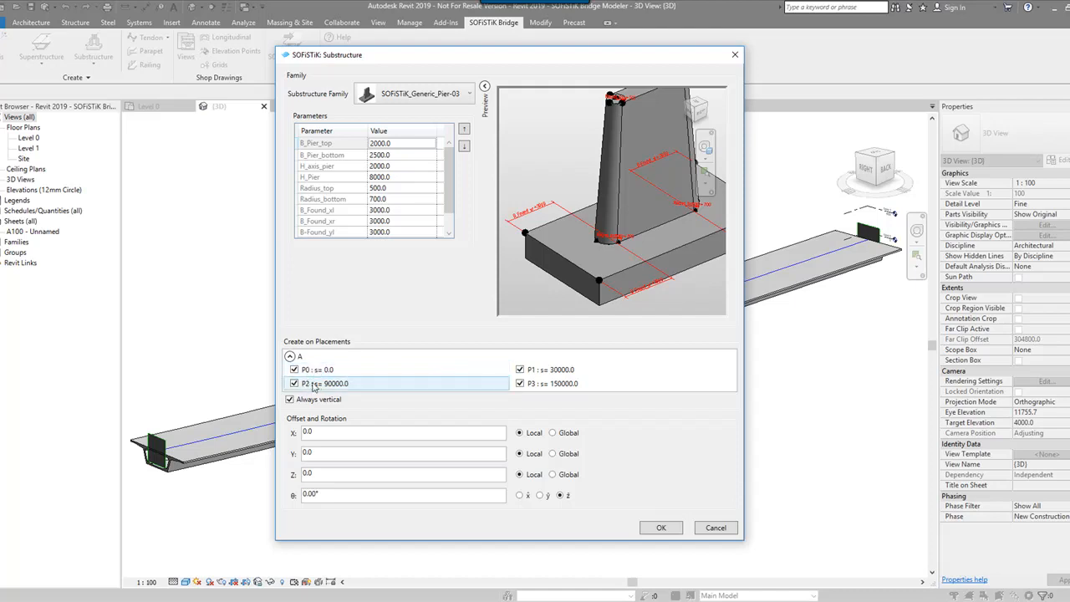
{"action": "left_click", "coordinate": [519, 382]}
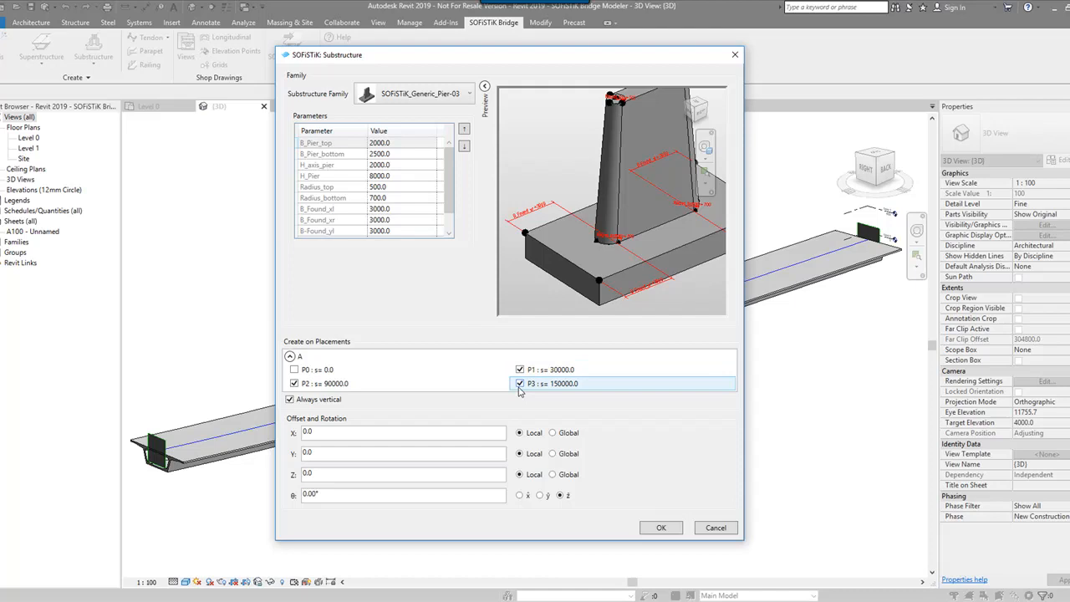
{"action": "left_click", "coordinate": [519, 383]}
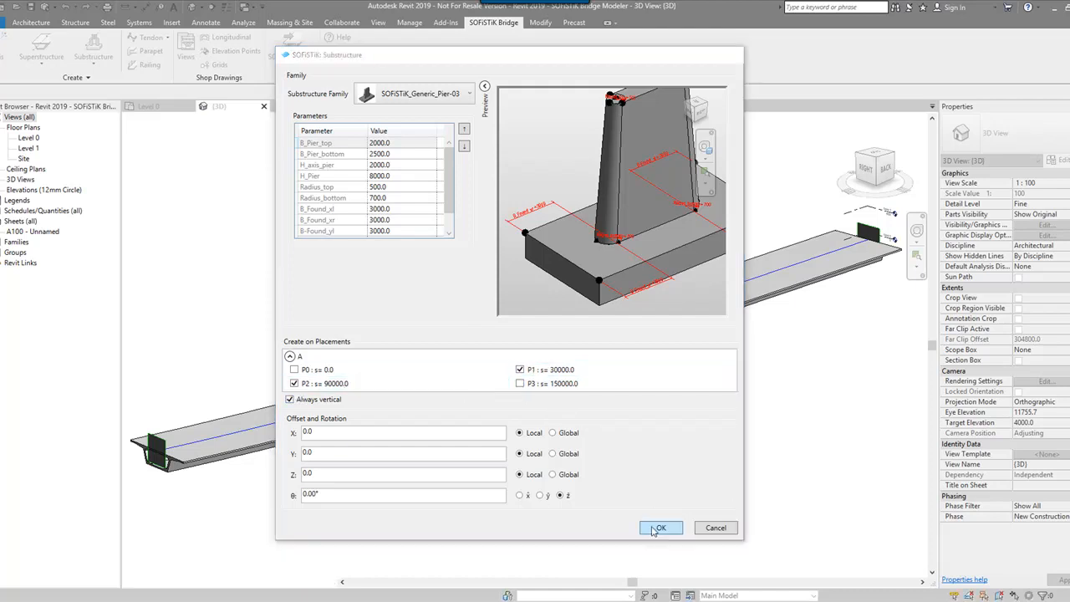
Create Pier-03 piers at P1 and P2, then try abutment placement options and cancel
{"action": "left_click", "coordinate": [660, 527]}
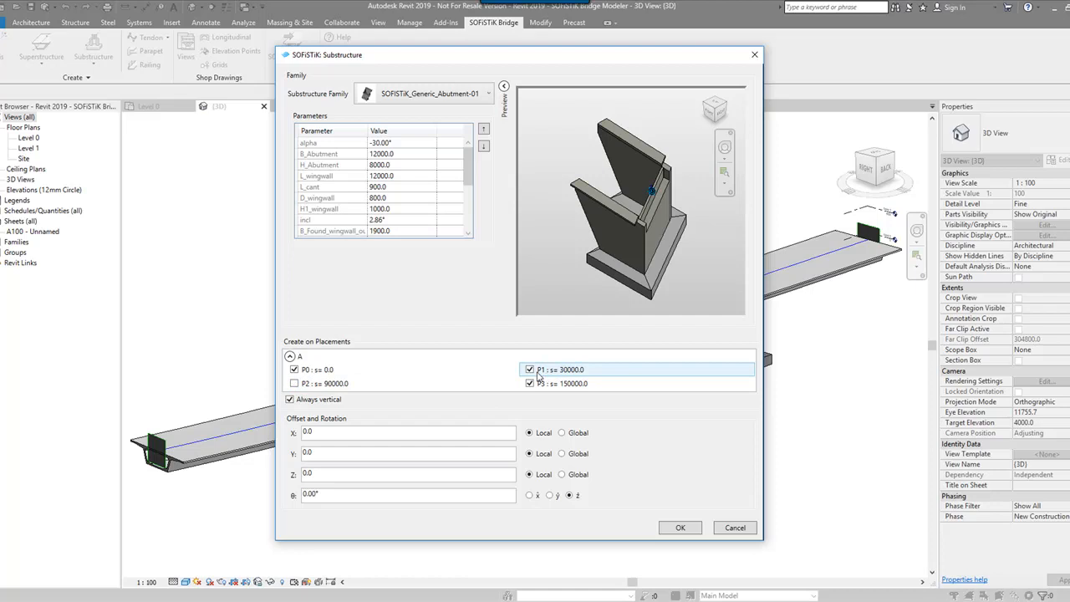
{"action": "left_click", "coordinate": [530, 369]}
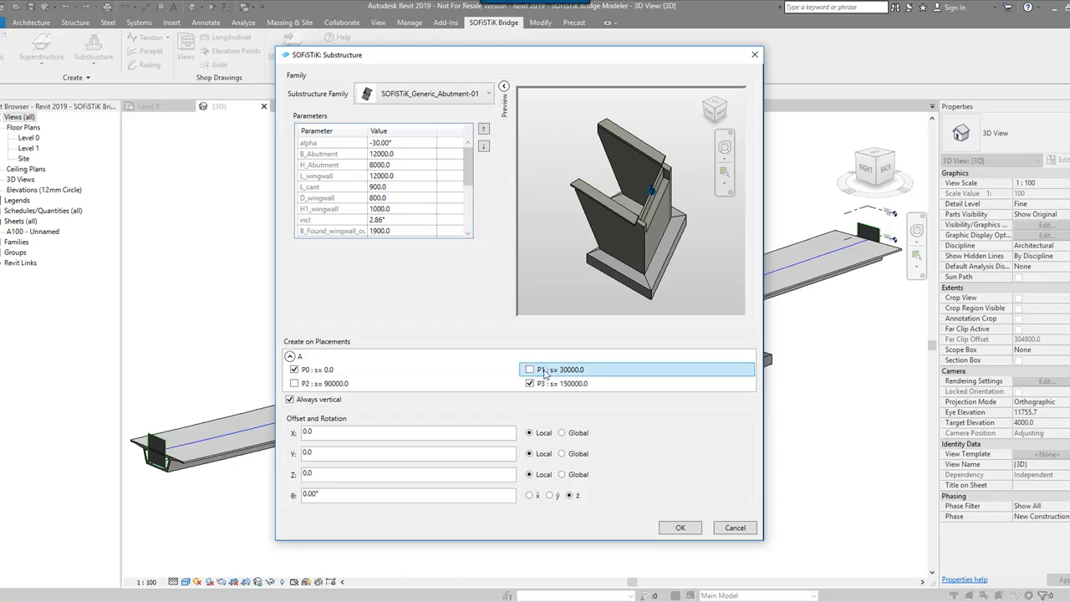
{"action": "left_click", "coordinate": [679, 527]}
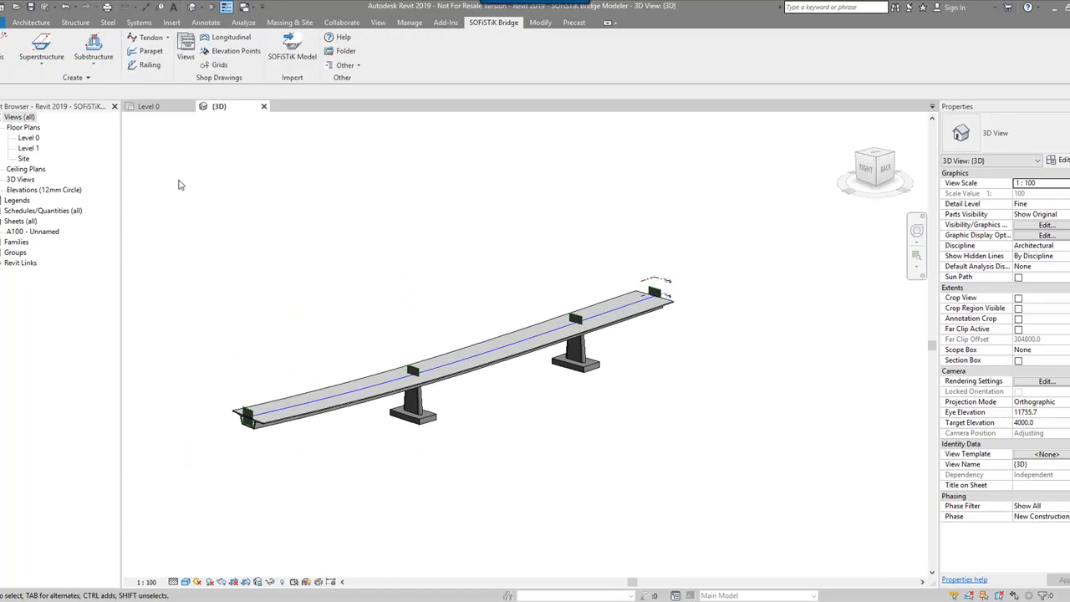
{"action": "left_click", "coordinate": [93, 50]}
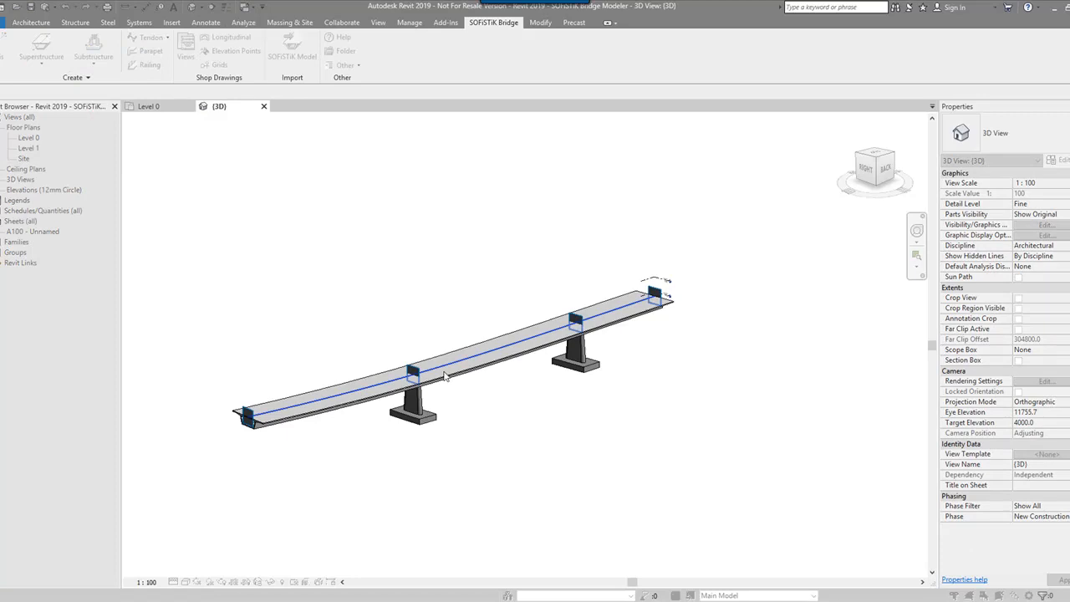
Place SOFiSTiK_Generic_Pier-02 supports only at P0 and P3, unticking P1 and P2
{"action": "left_click", "coordinate": [93, 53]}
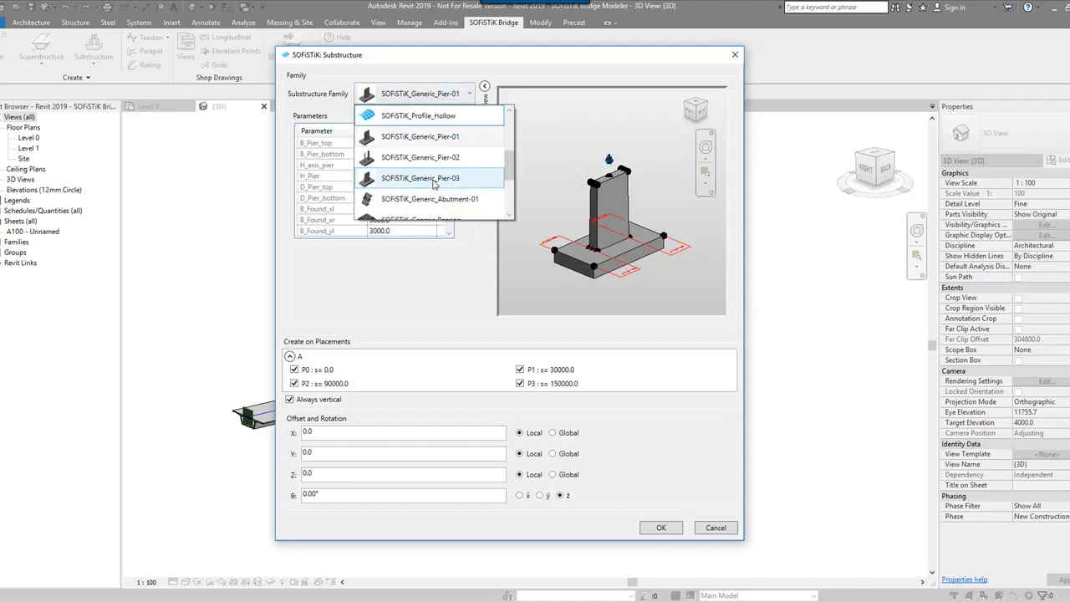
{"action": "left_click", "coordinate": [420, 158]}
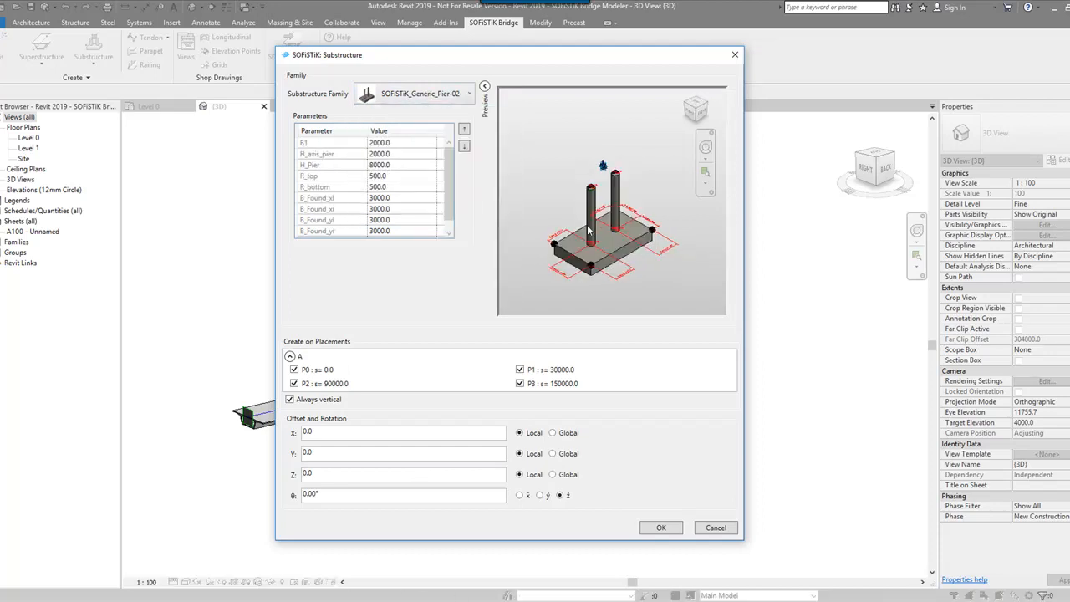
{"action": "left_click", "coordinate": [294, 369]}
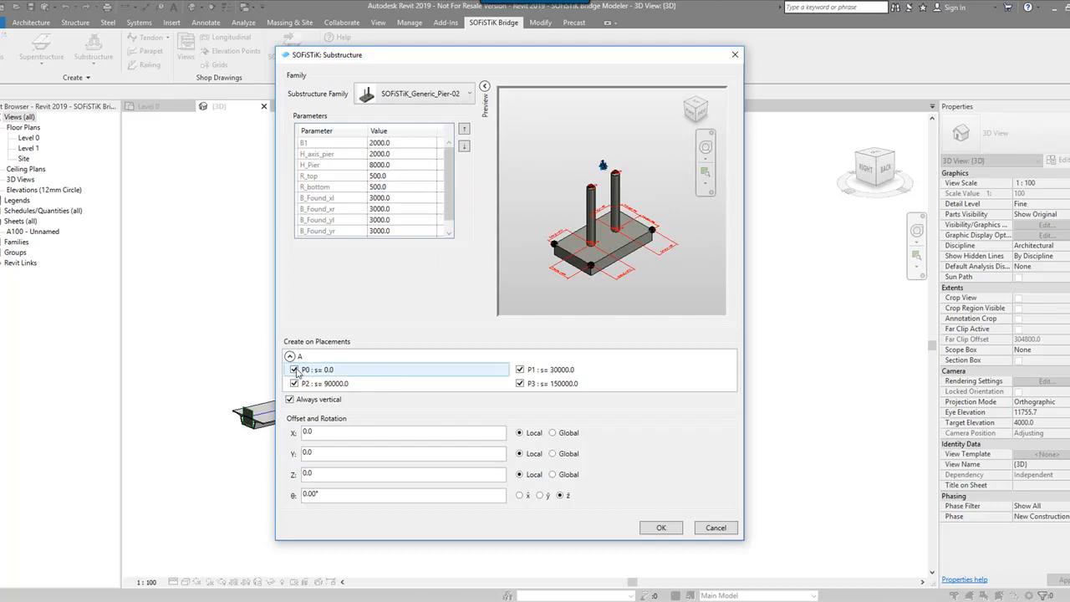
{"action": "left_click", "coordinate": [520, 369]}
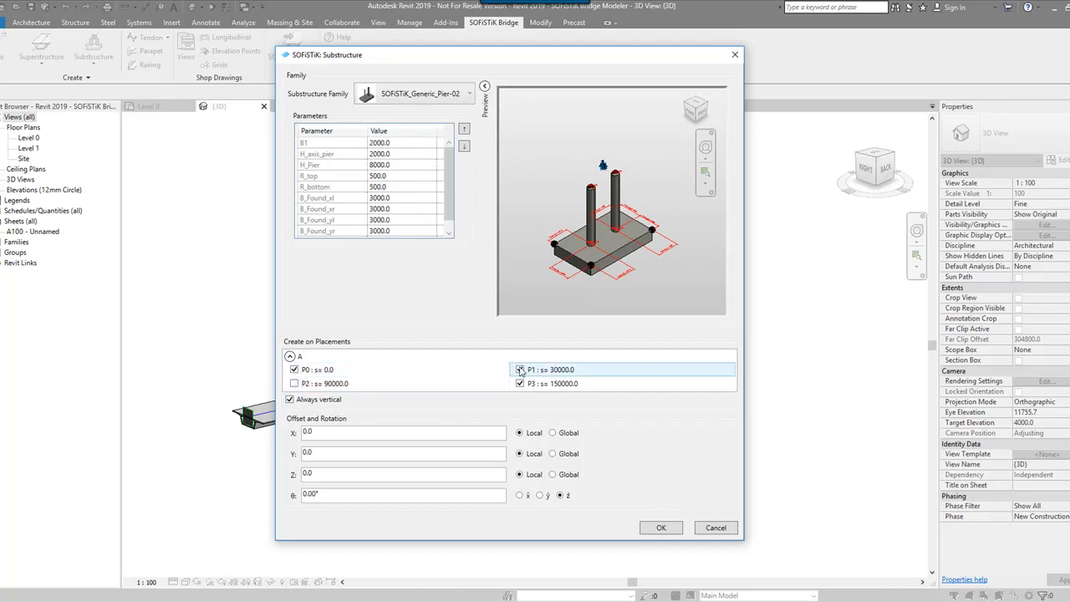
{"action": "left_click", "coordinate": [661, 528]}
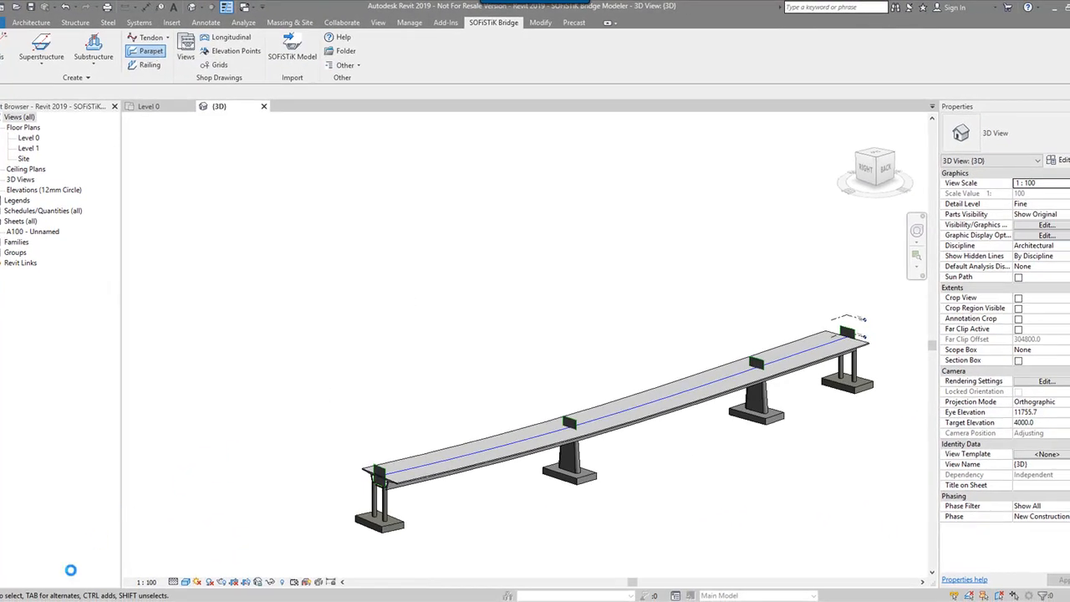
Create SOFiSTiK_Parapet_Profile parapets with offset 1000 along both deck edges
{"action": "left_click", "coordinate": [151, 51]}
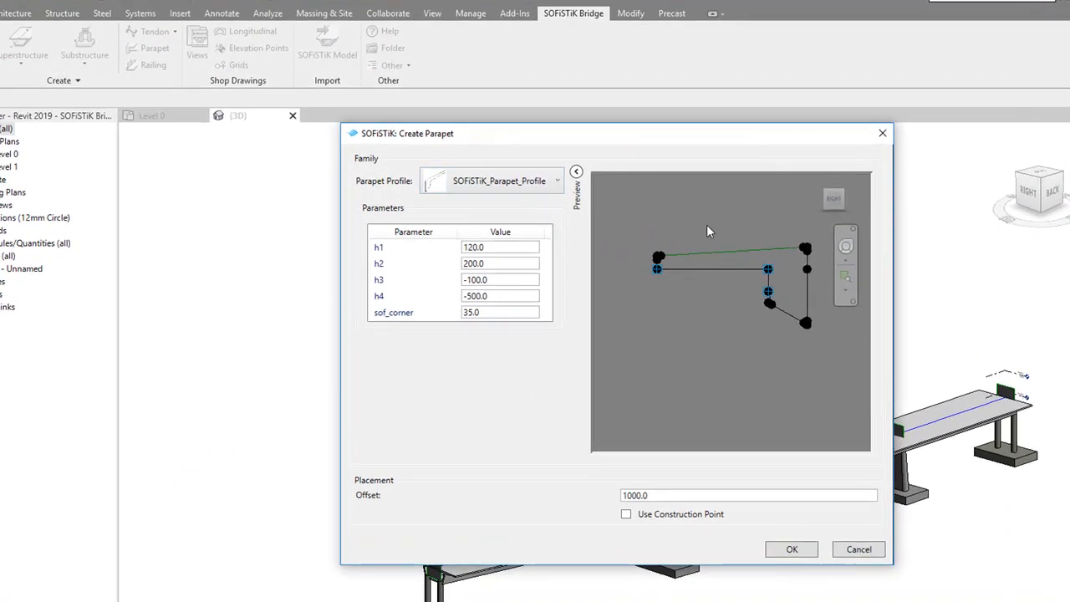
{"action": "left_click", "coordinate": [557, 181]}
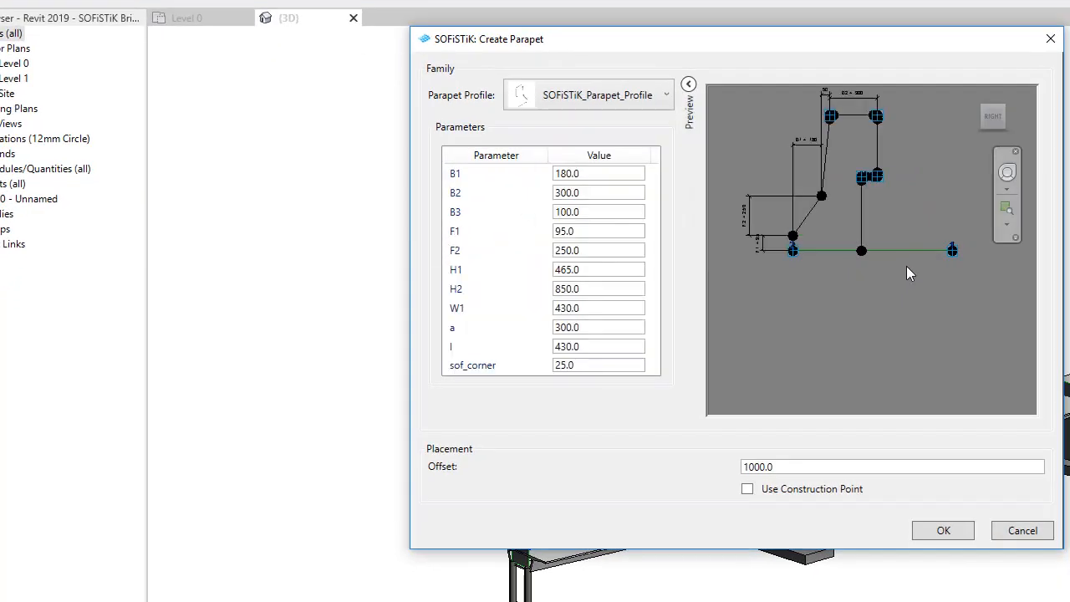
{"action": "mouse_move", "coordinate": [842, 572]}
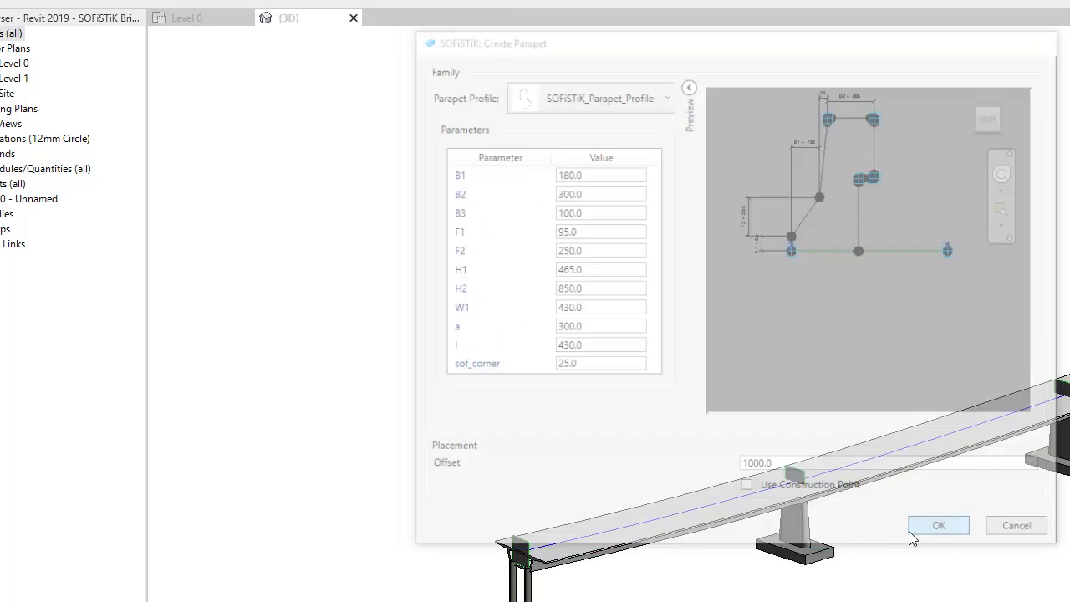
{"action": "left_click", "coordinate": [938, 525]}
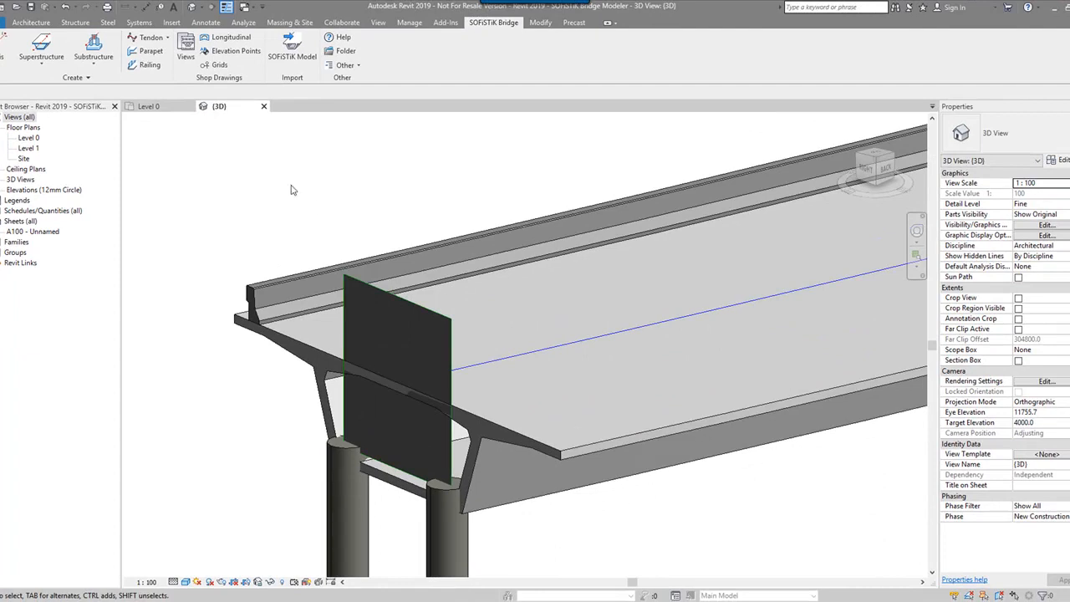
{"action": "left_click", "coordinate": [151, 51]}
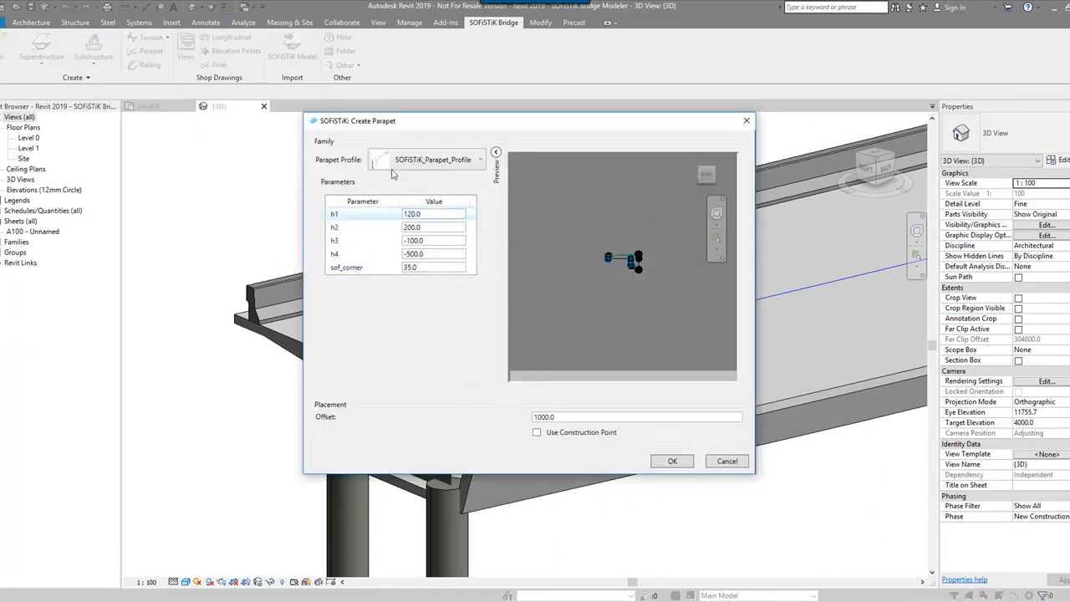
{"action": "left_click", "coordinate": [671, 460]}
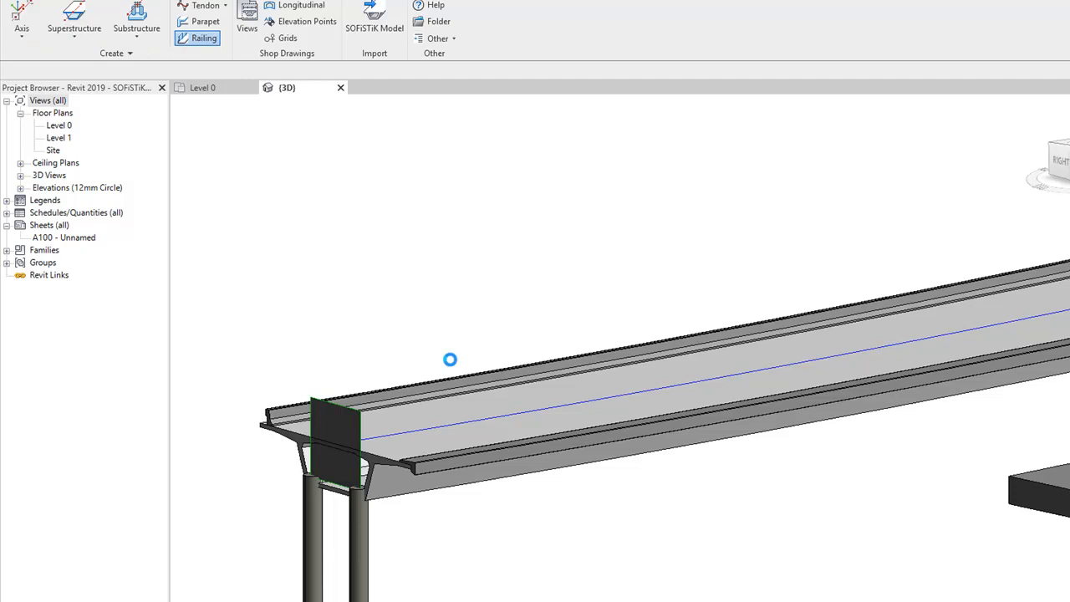
{"action": "mouse_move", "coordinate": [524, 310]}
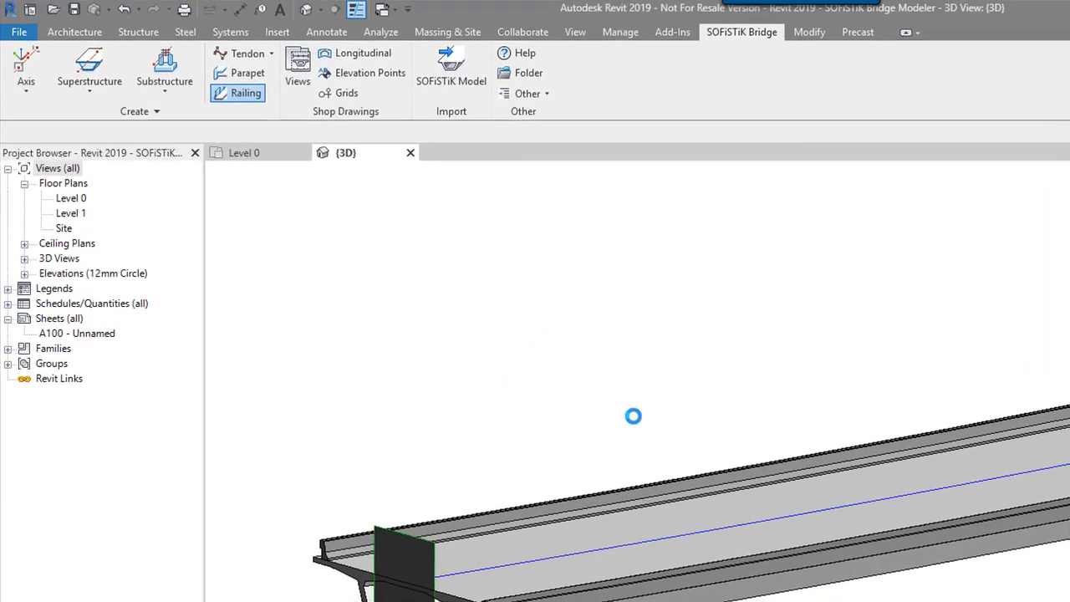
Add railing with Maximum Spacing 1000, SOFiSTiK_Railing_Panel height 1000, and end posts
{"action": "left_click", "coordinate": [246, 92]}
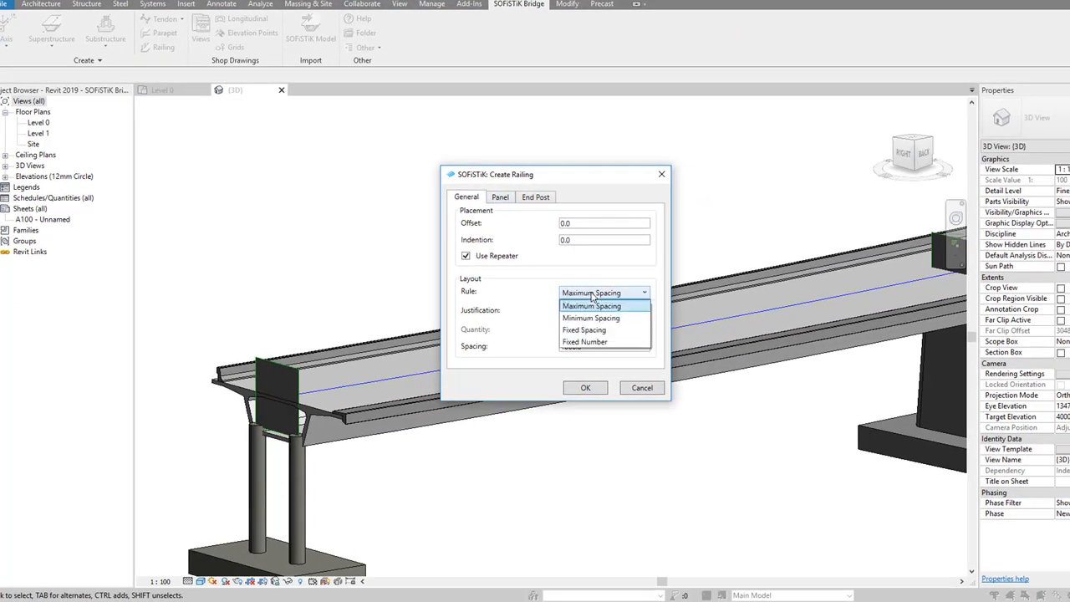
{"action": "left_click", "coordinate": [591, 305]}
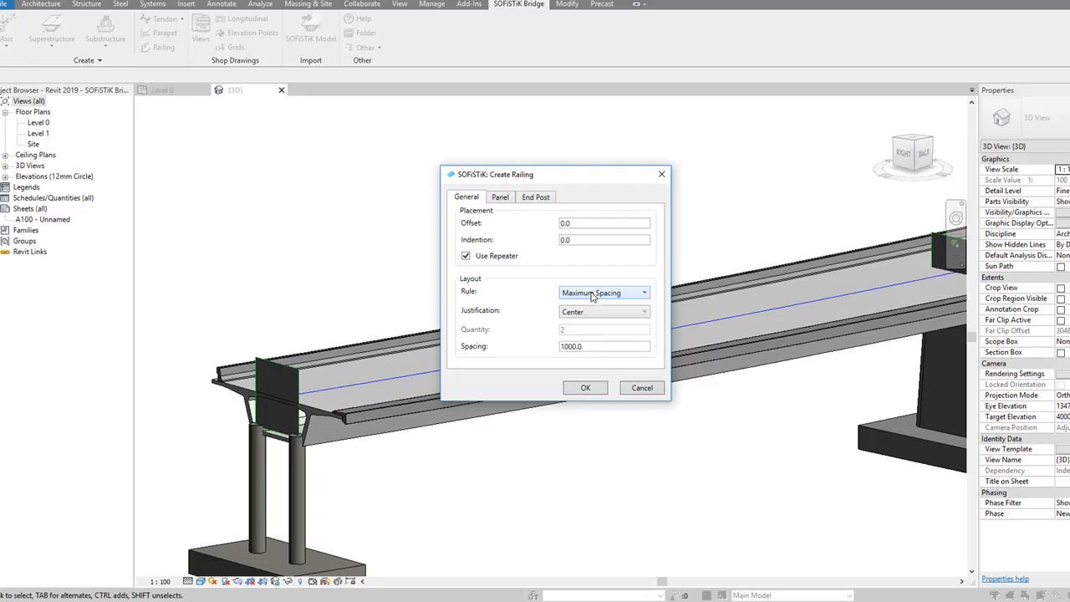
{"action": "left_click", "coordinate": [603, 346]}
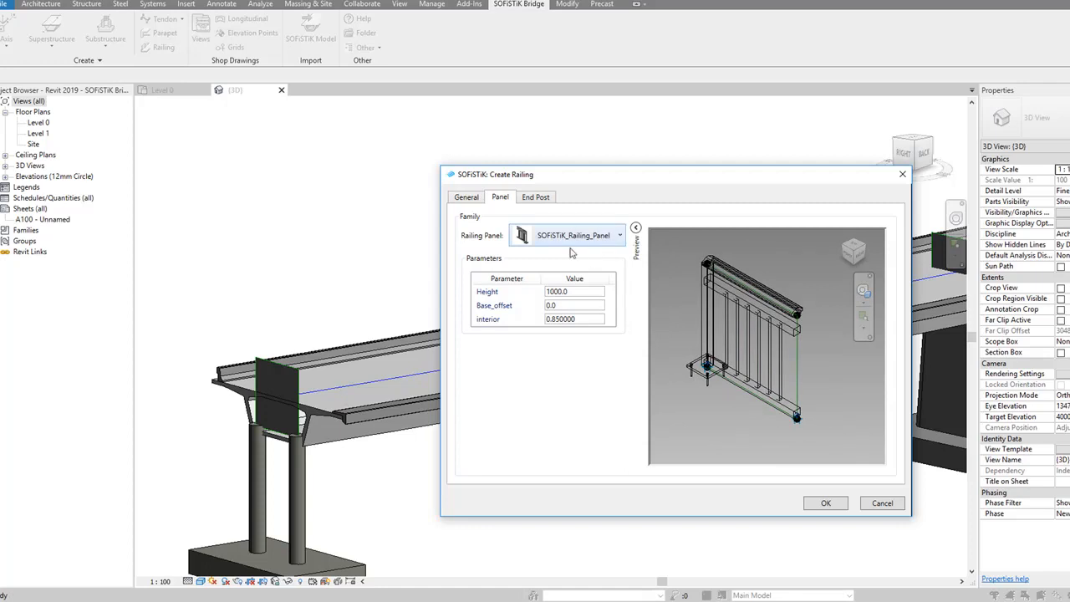
{"action": "left_click", "coordinate": [574, 291]}
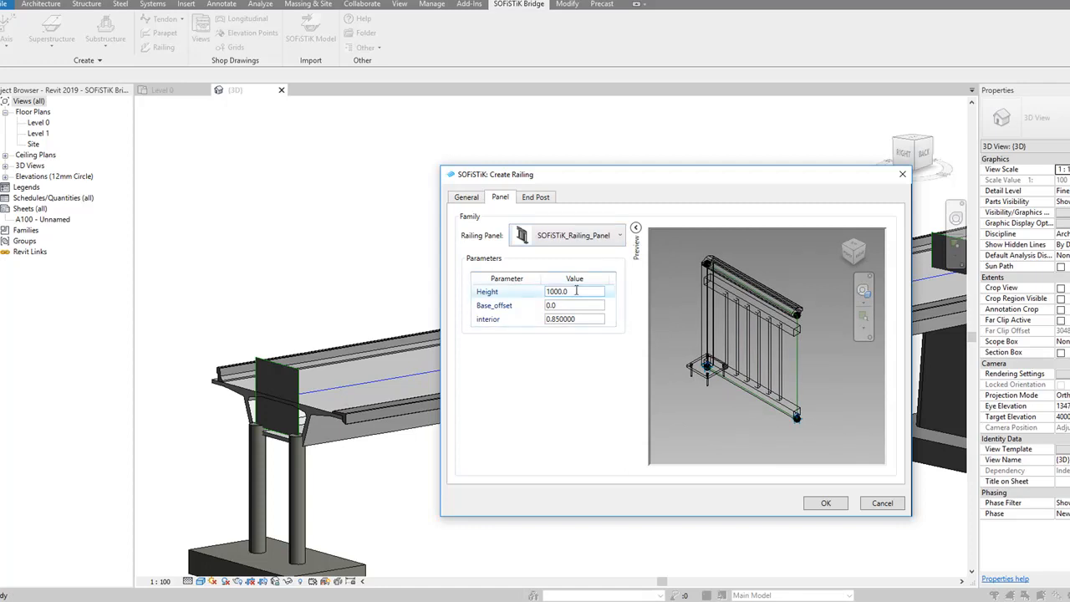
{"action": "left_click", "coordinate": [535, 196]}
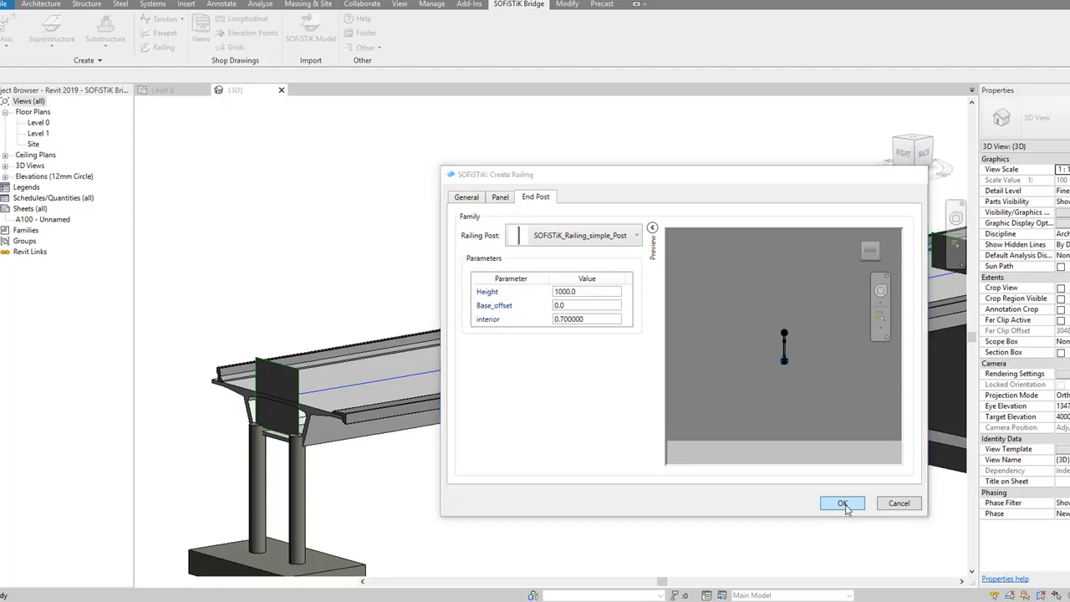
{"action": "left_click", "coordinate": [842, 502]}
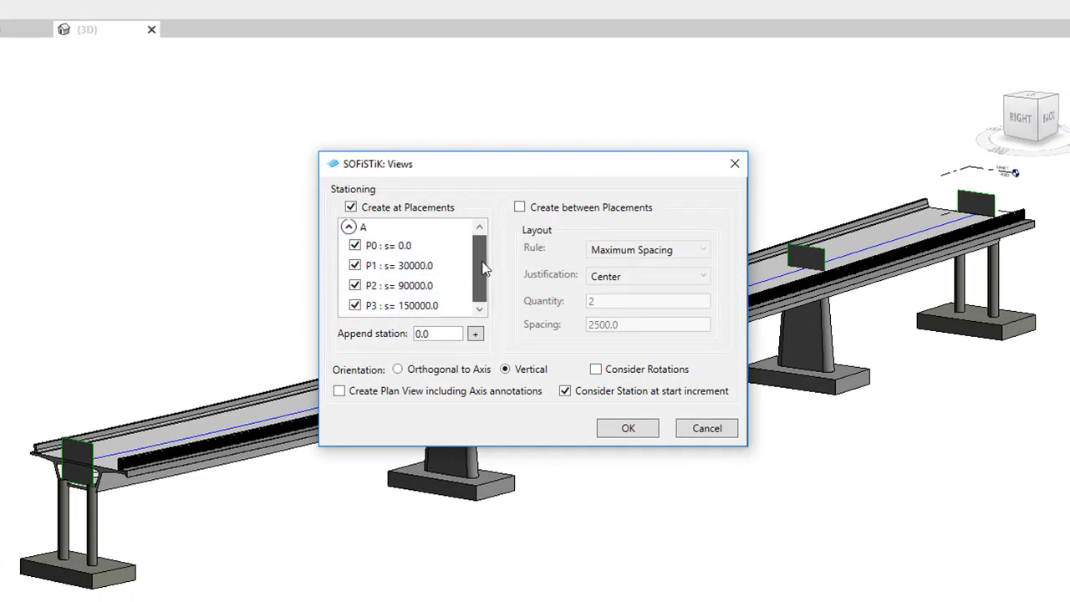
Tick Create between Placements at 2500 spacing and generate section views from P0 to P3
{"action": "left_click", "coordinate": [519, 207]}
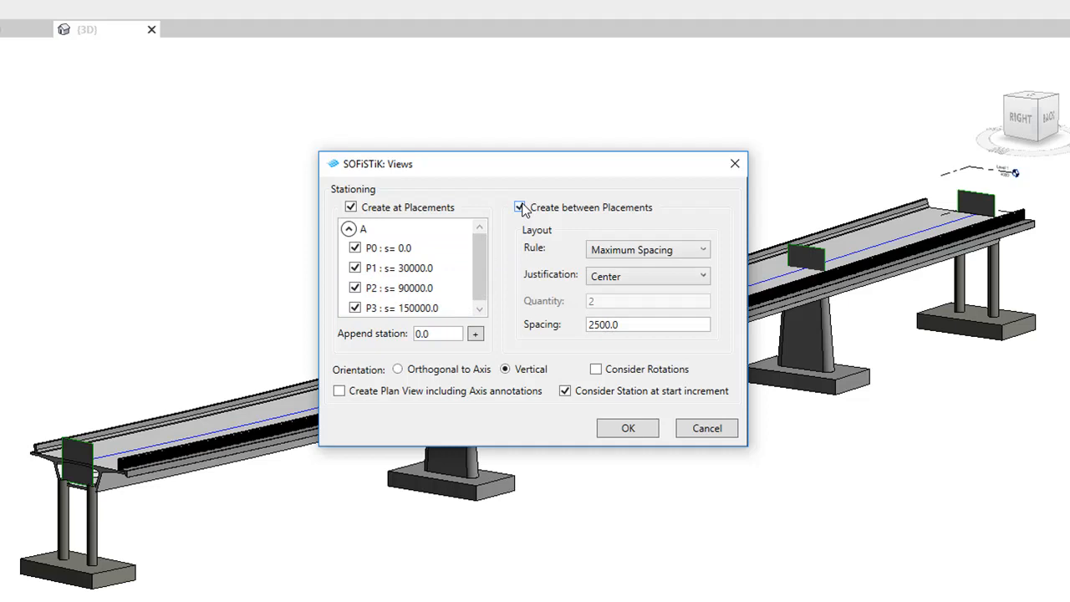
{"action": "left_click", "coordinate": [519, 207]}
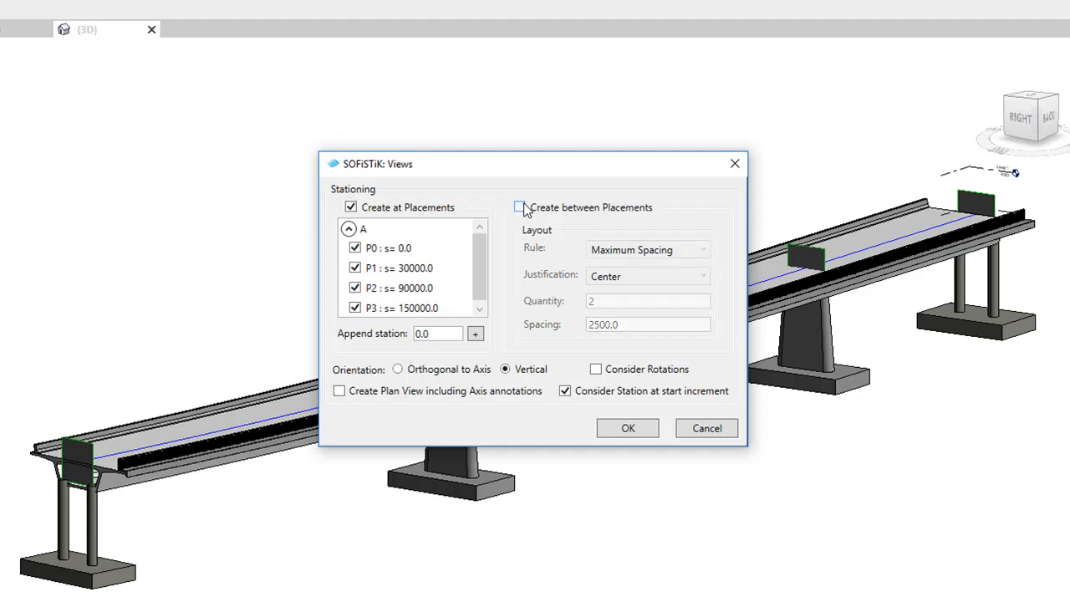
{"action": "left_click", "coordinate": [519, 206]}
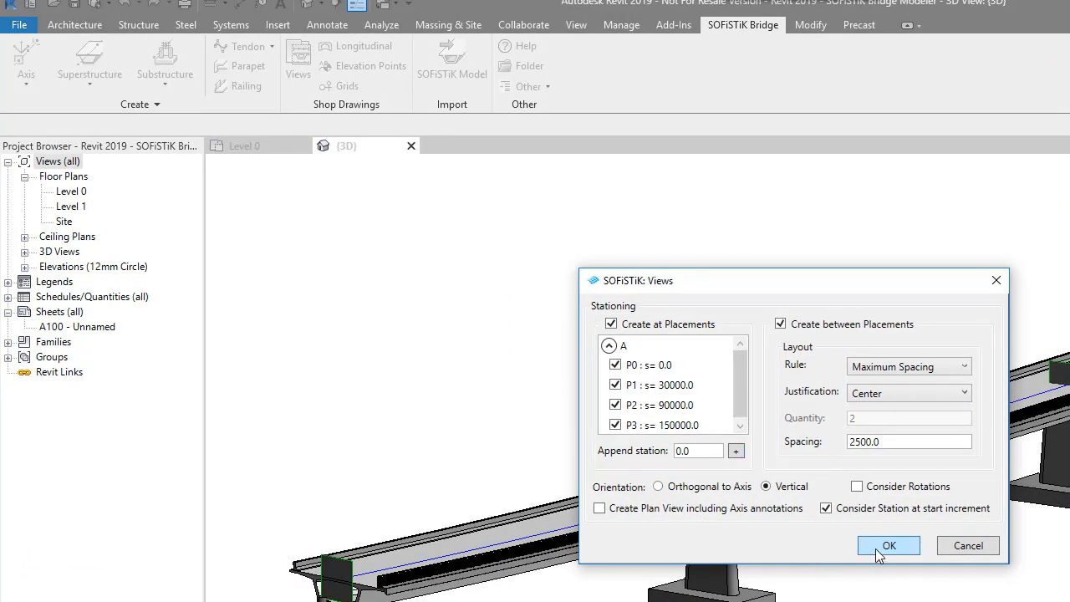
{"action": "left_click", "coordinate": [889, 545]}
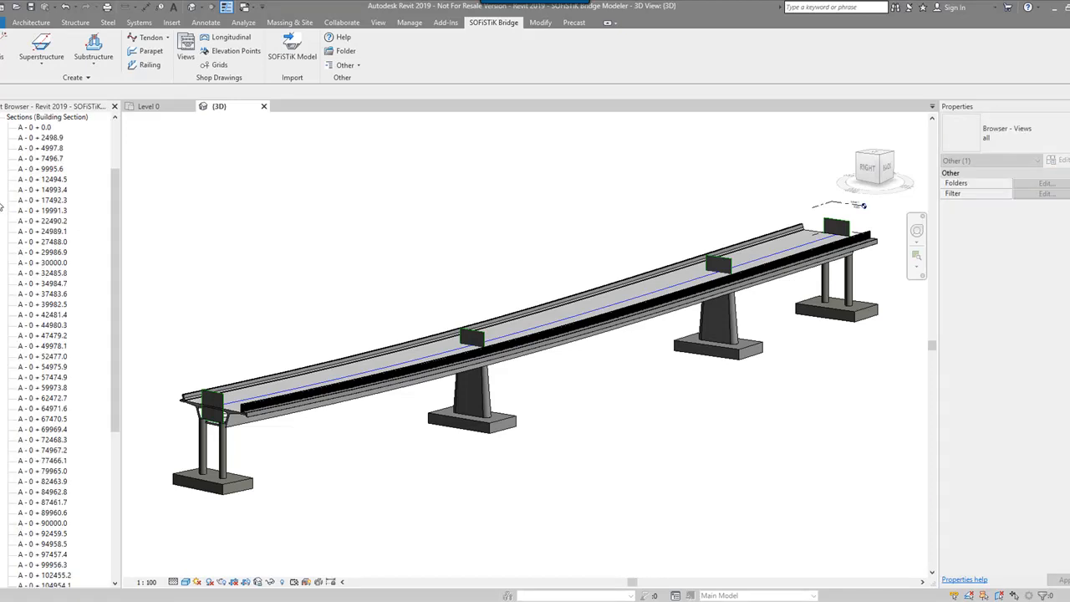
Open section views A - 0 + 0.0, 2498.9, 4997.8, 12494.5 and 17492.3 from the Project Browser
{"action": "scroll", "scroll_direction": "down", "scroll_amount": 3}
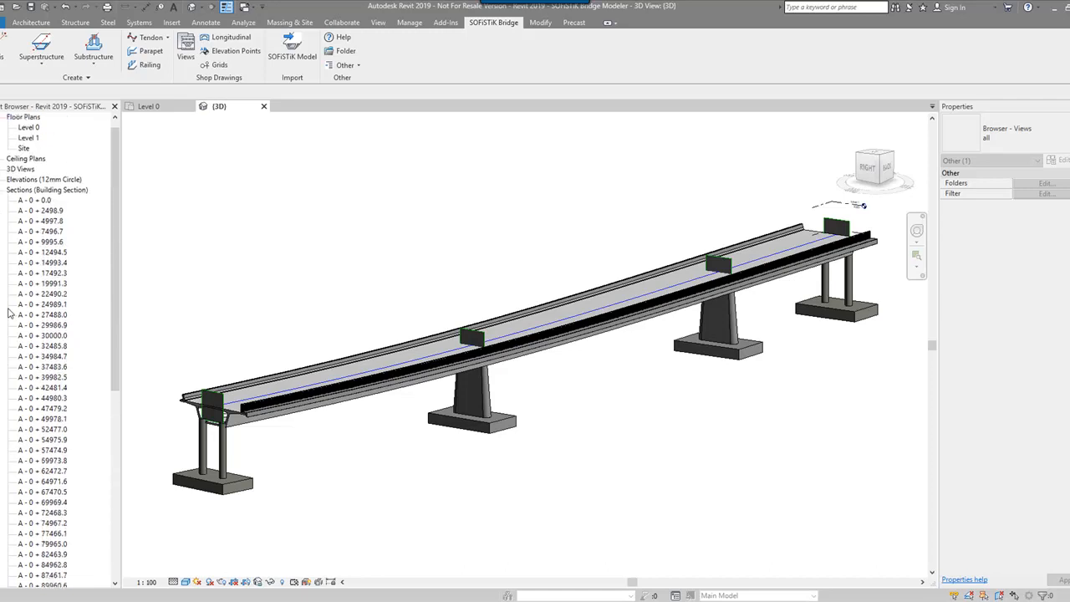
{"action": "left_click", "coordinate": [36, 211]}
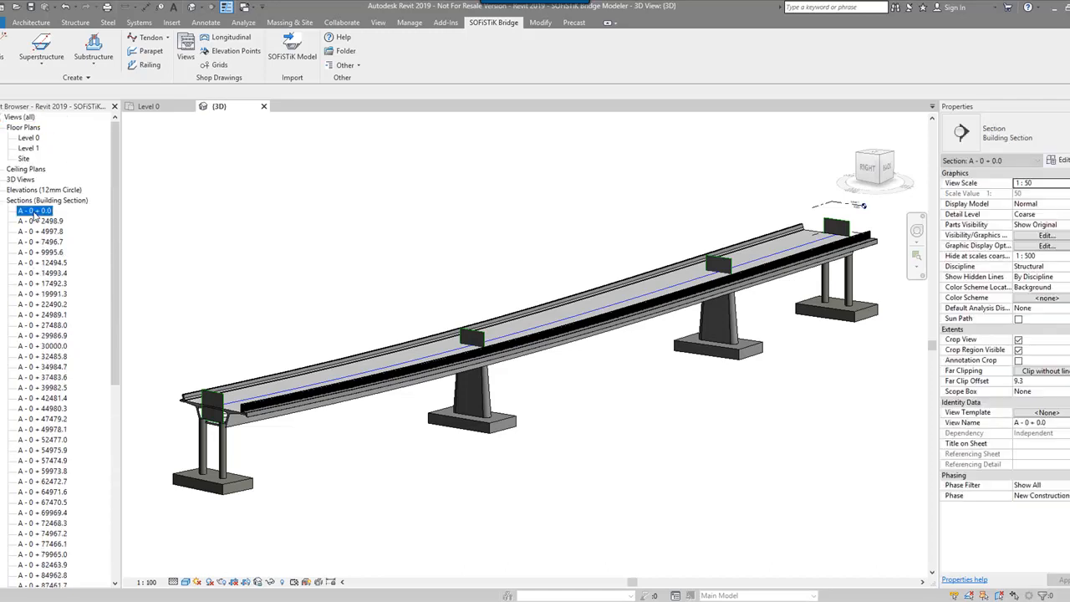
{"action": "double_click", "coordinate": [34, 210]}
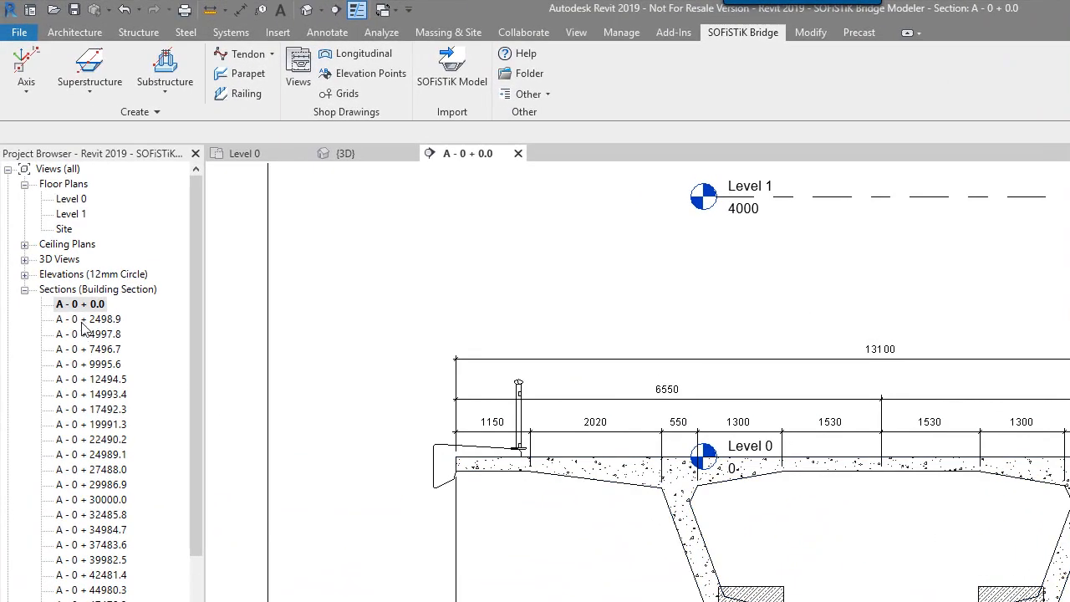
{"action": "double_click", "coordinate": [87, 333]}
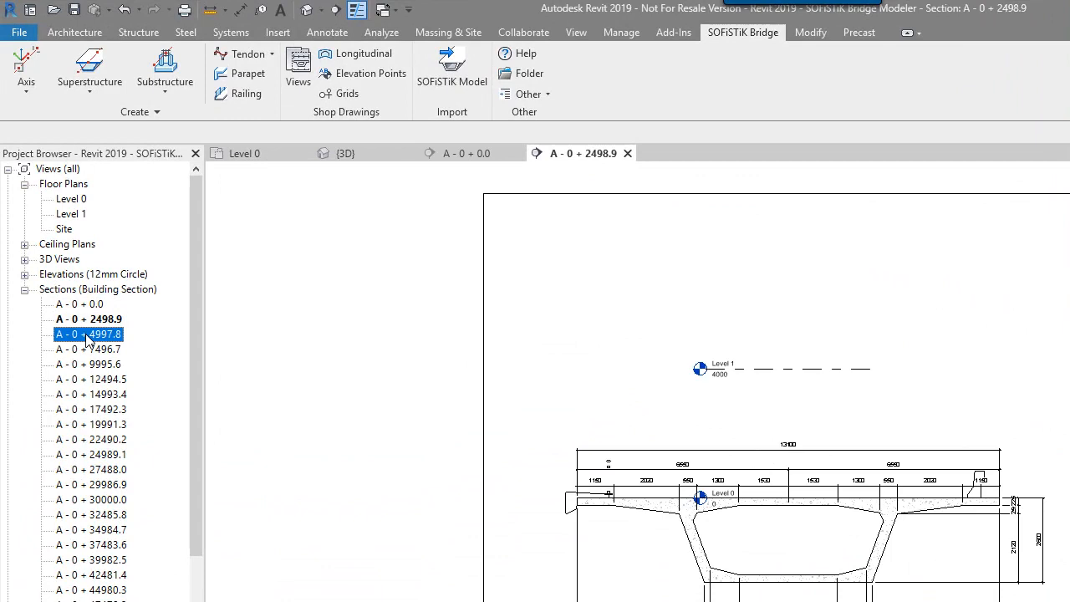
{"action": "double_click", "coordinate": [90, 378]}
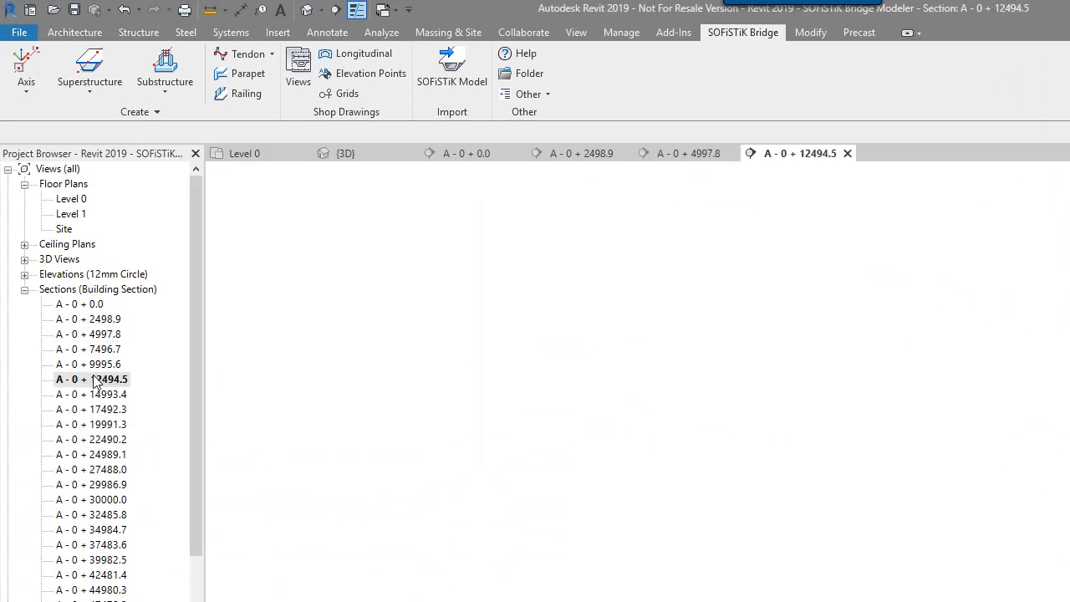
{"action": "double_click", "coordinate": [91, 408]}
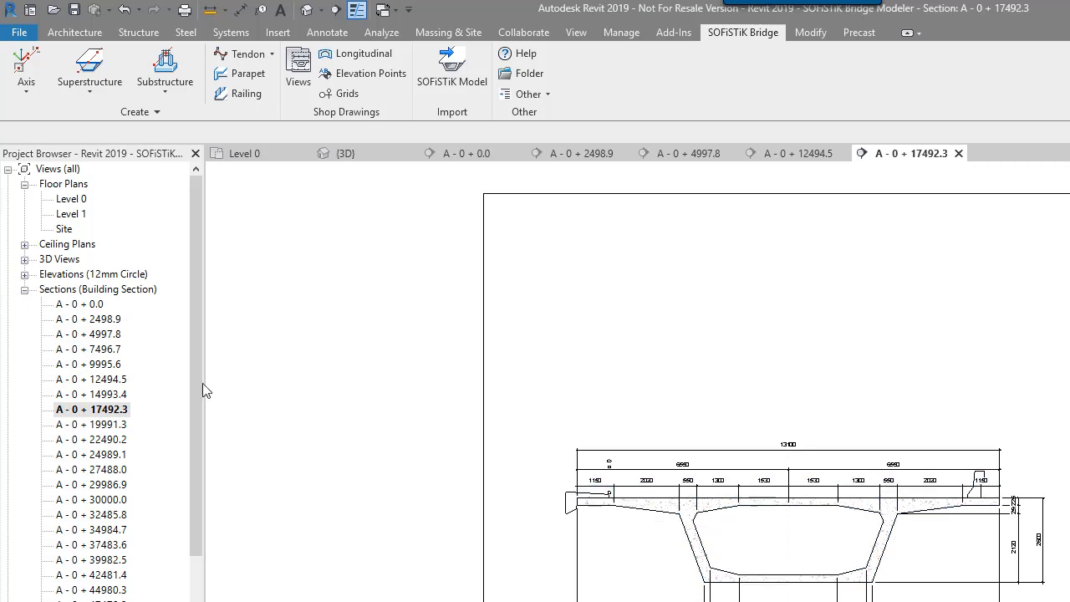
{"action": "double_click", "coordinate": [65, 274]}
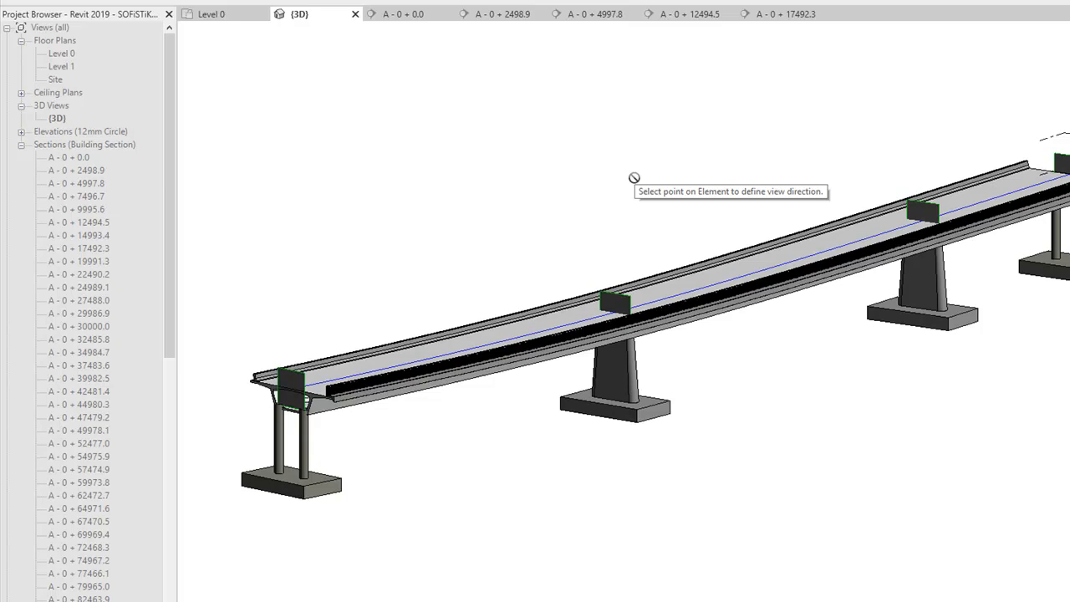
{"action": "mouse_move", "coordinate": [424, 513]}
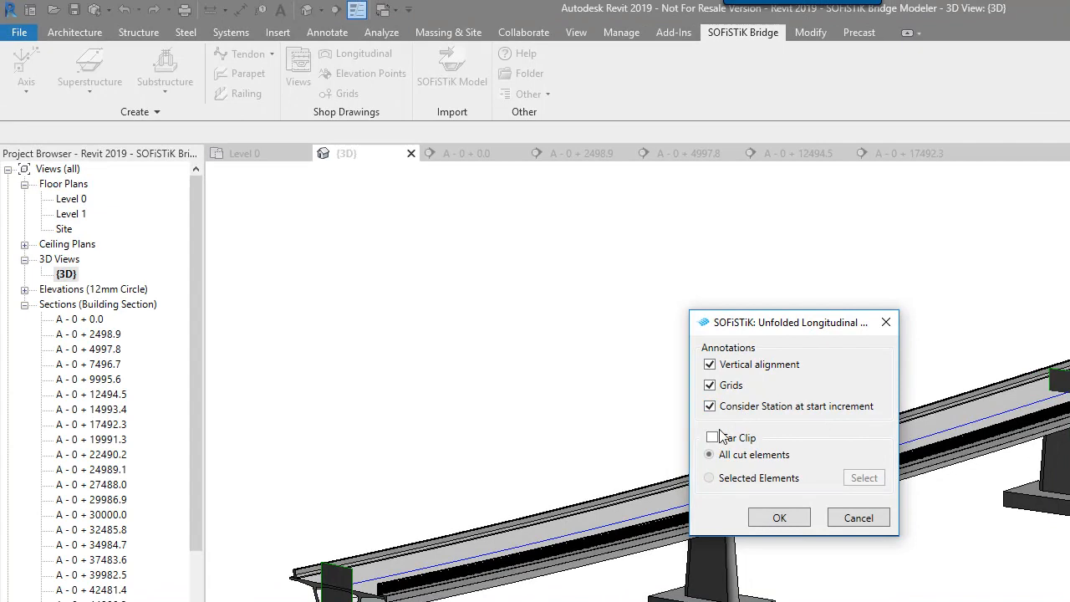
{"action": "mouse_move", "coordinate": [747, 444]}
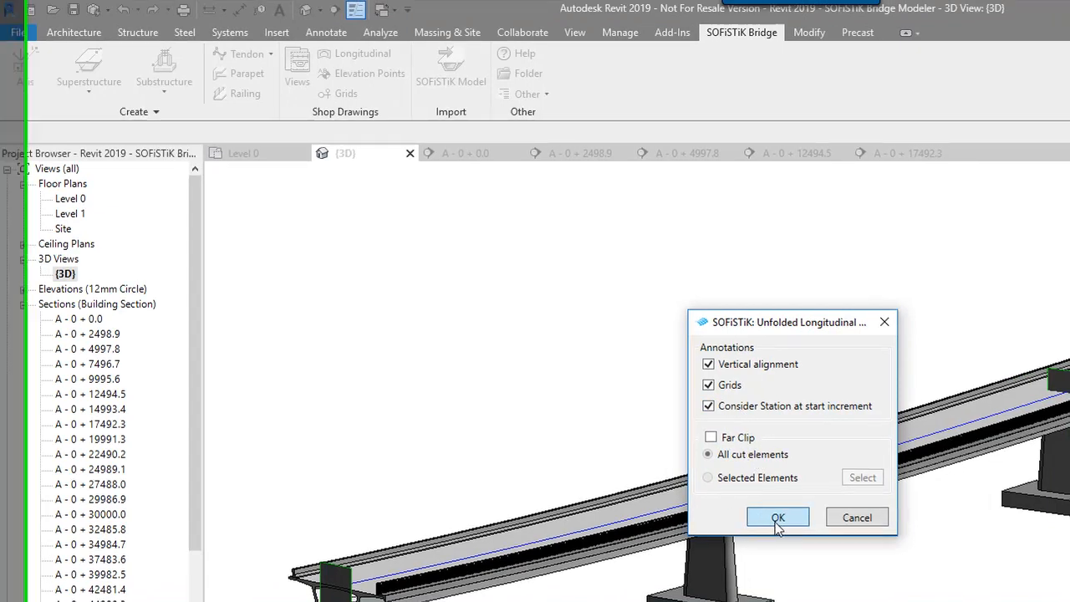
Confirm the Longitudinal dialog with Vertical alignment and Grids ticked to generate 'Projection On A'
{"action": "left_click", "coordinate": [777, 516]}
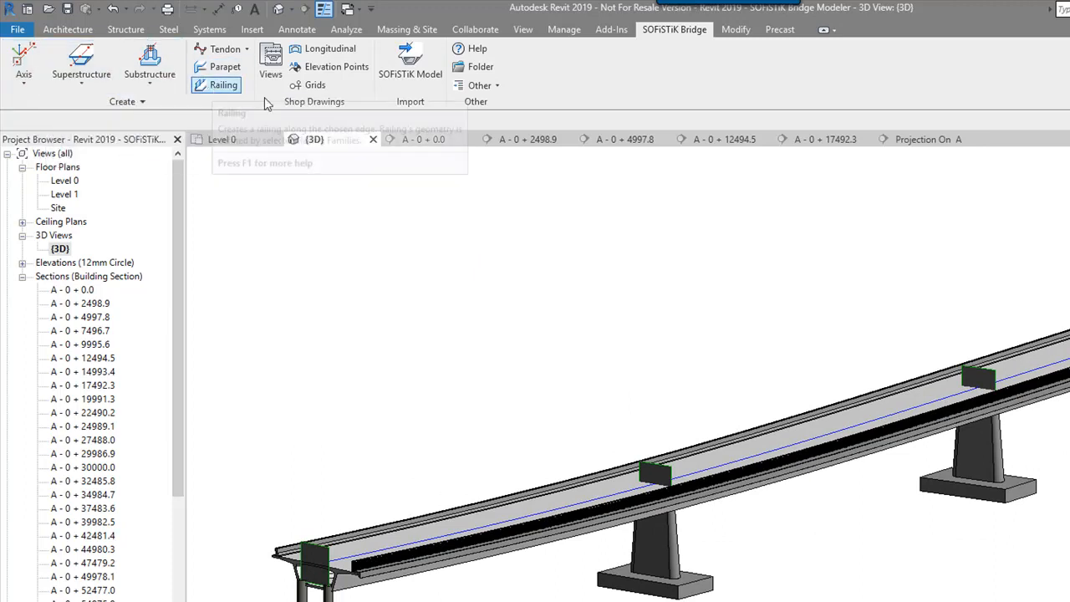
{"action": "mouse_move", "coordinate": [276, 166]}
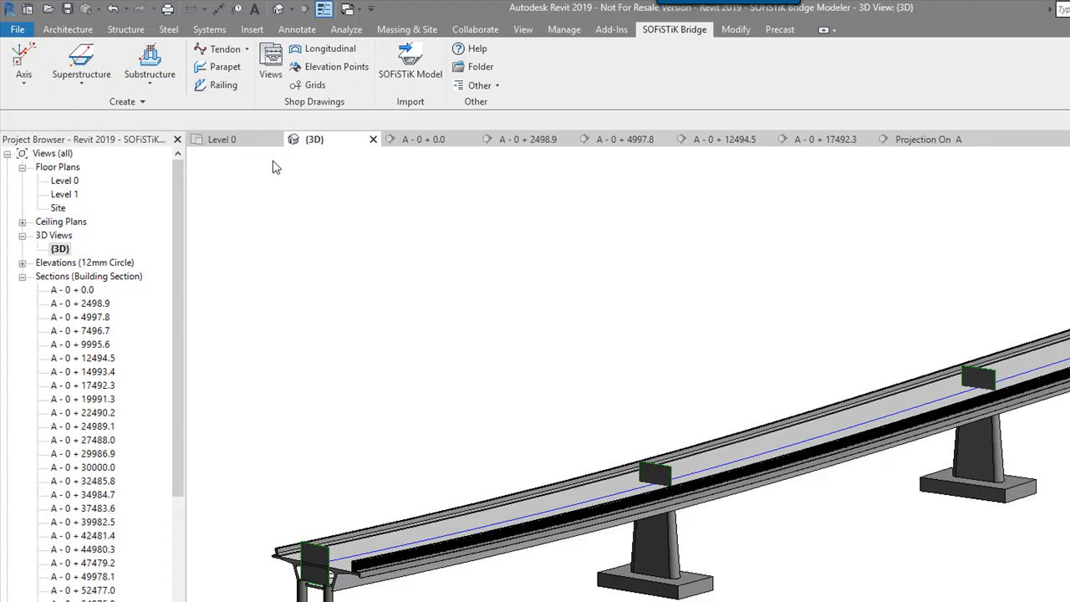
{"action": "mouse_move", "coordinate": [410, 62]}
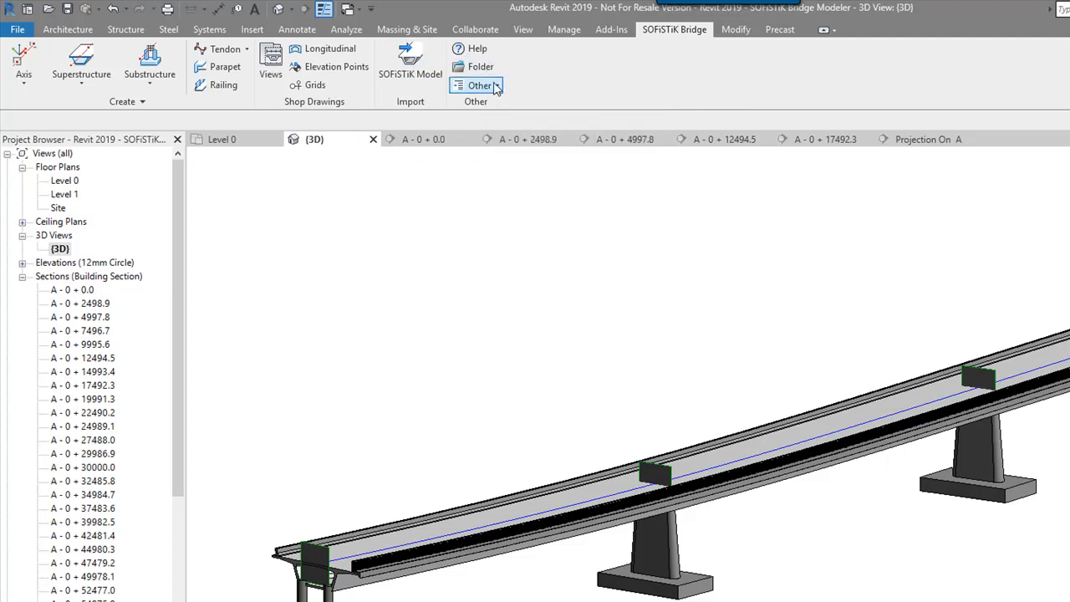
Open the SOFiSTiK Bridge 'Other' dropdown listing Log File, Select Language, License Update and Edit DirectShape
{"action": "left_click", "coordinate": [476, 85]}
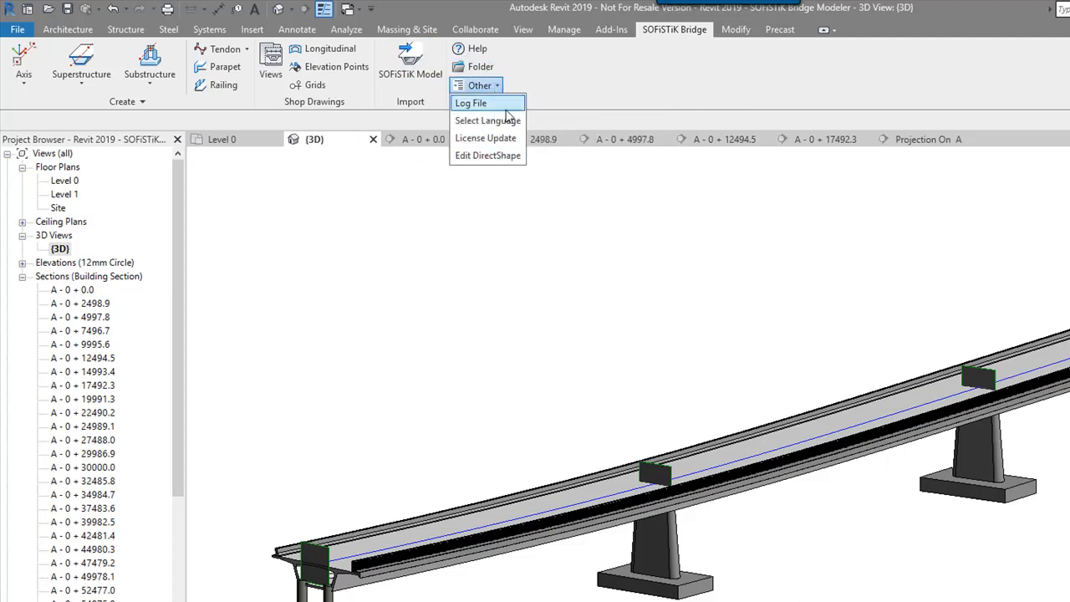
{"action": "mouse_move", "coordinate": [487, 121]}
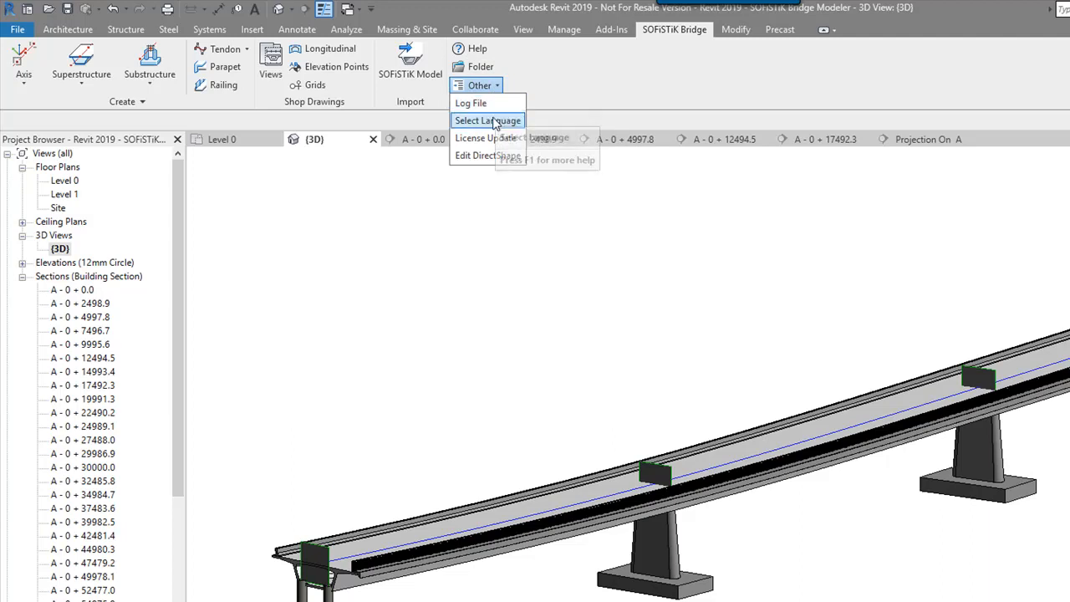